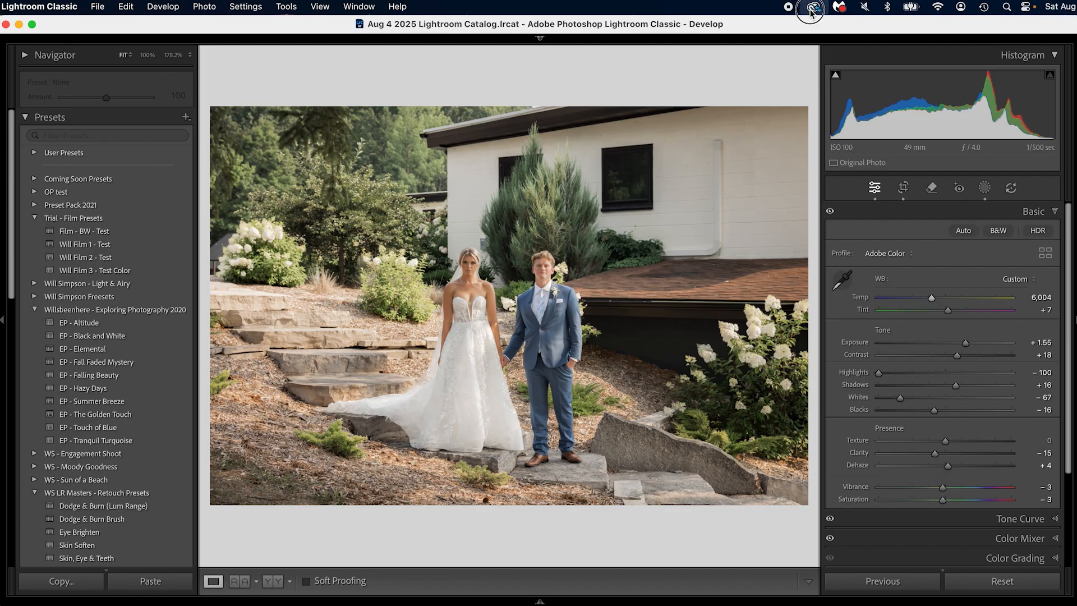
# - Select the Jim & Gina folder in Finder, then dismiss Finder to return to Lightroom Classic
pyautogui.click(810, 13)
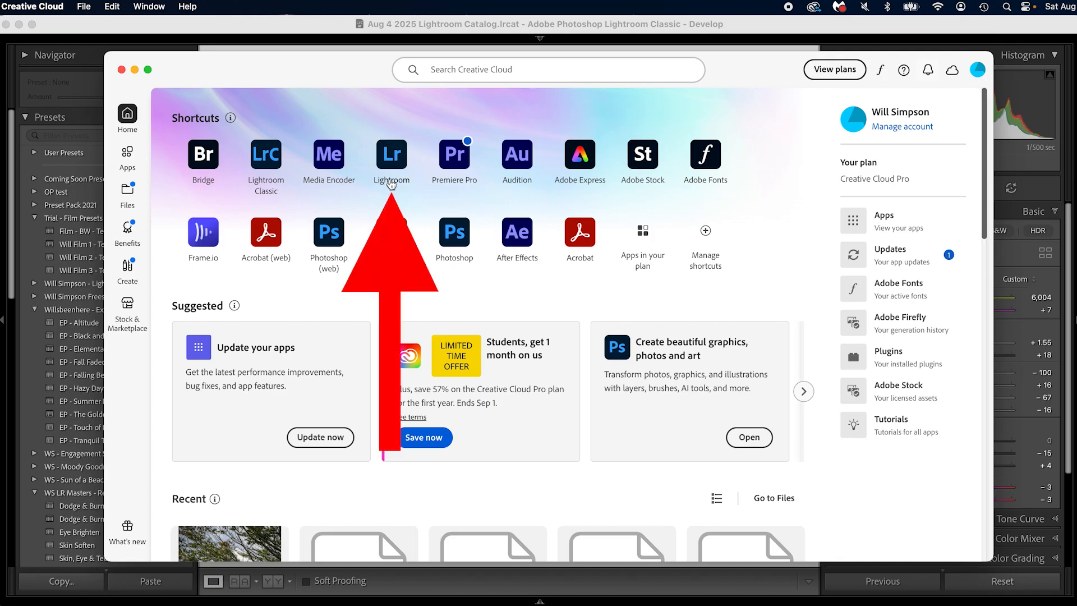
pyautogui.moveTo(401, 189)
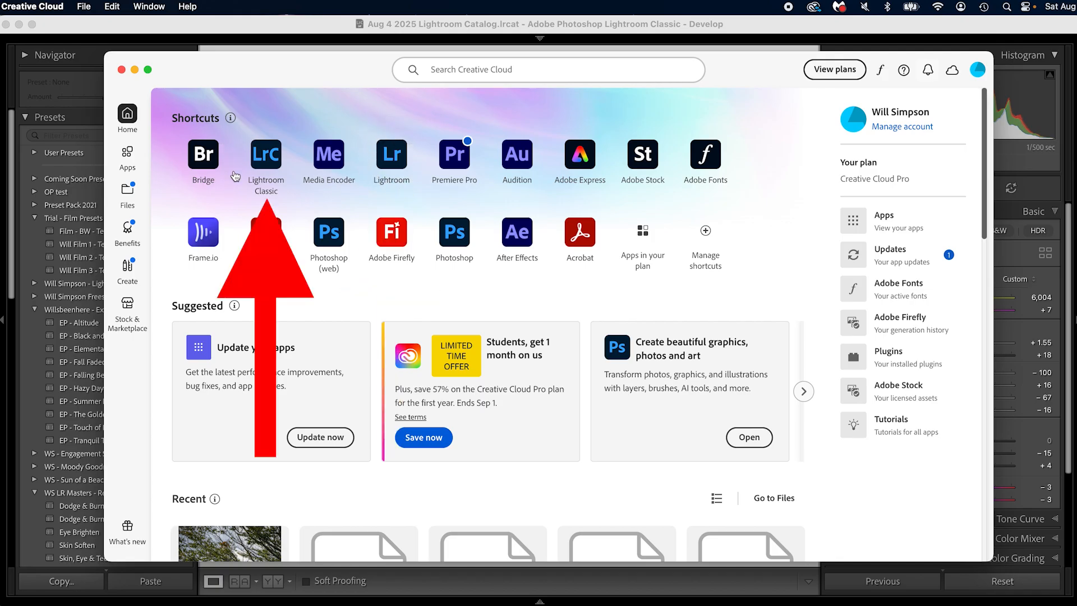
pyautogui.moveTo(275, 138)
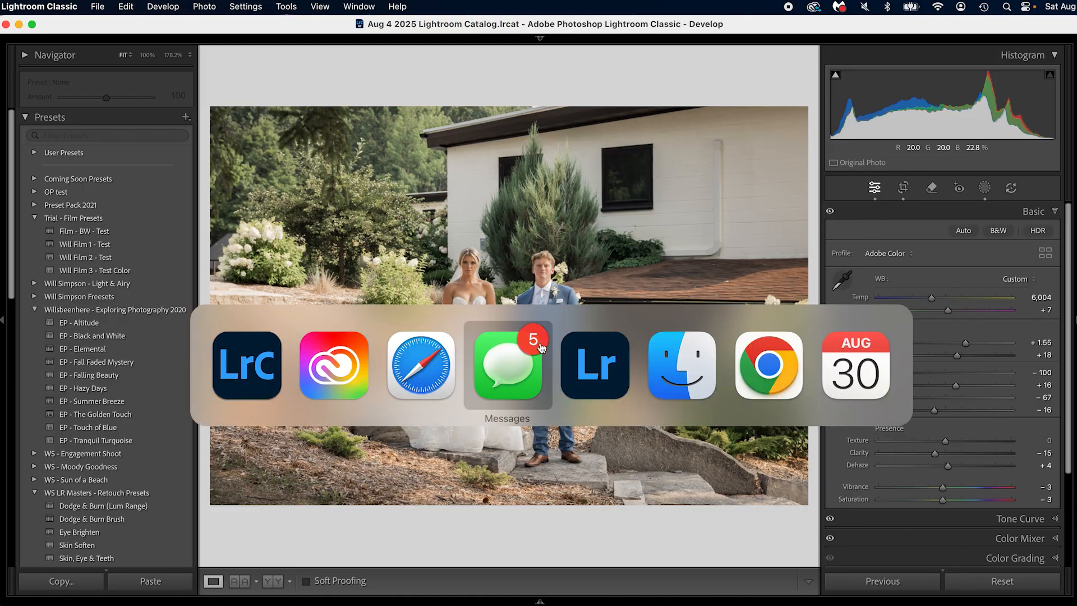
pyautogui.click(594, 364)
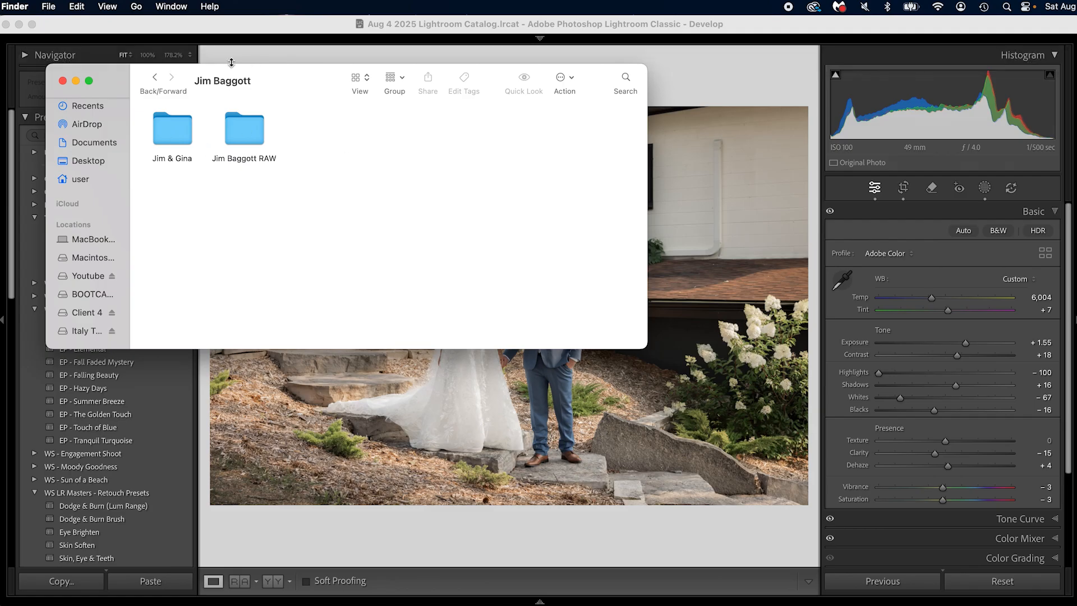
pyautogui.moveTo(268, 169)
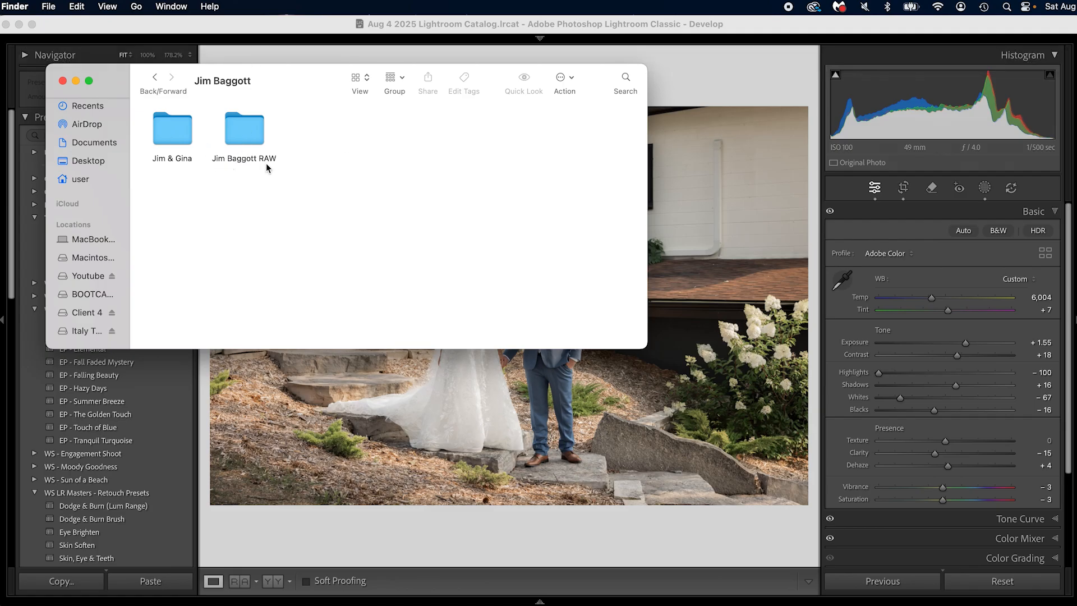
pyautogui.moveTo(162, 170)
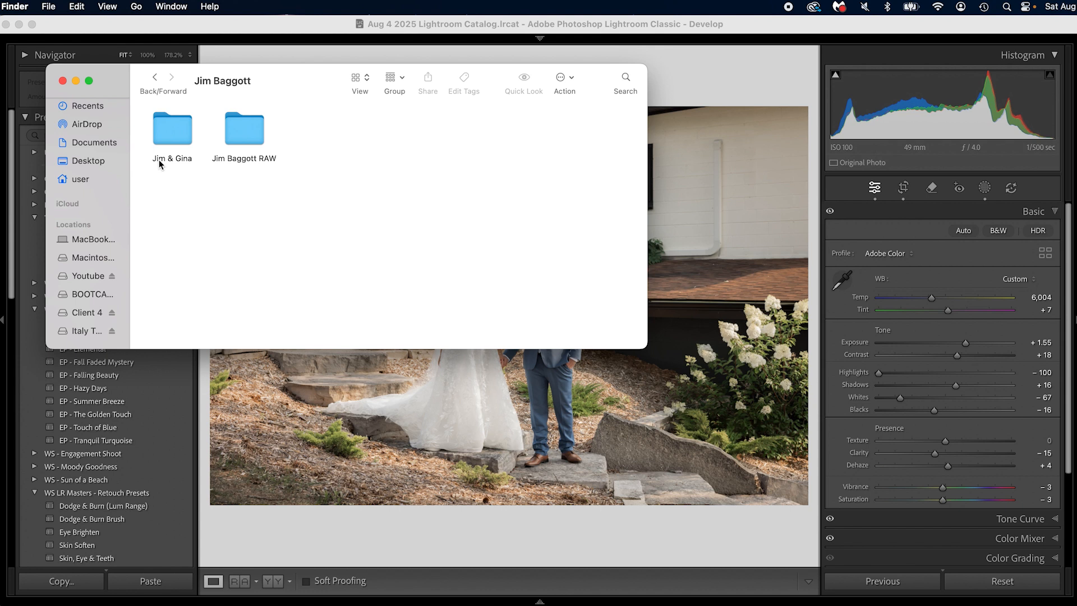
pyautogui.click(172, 128)
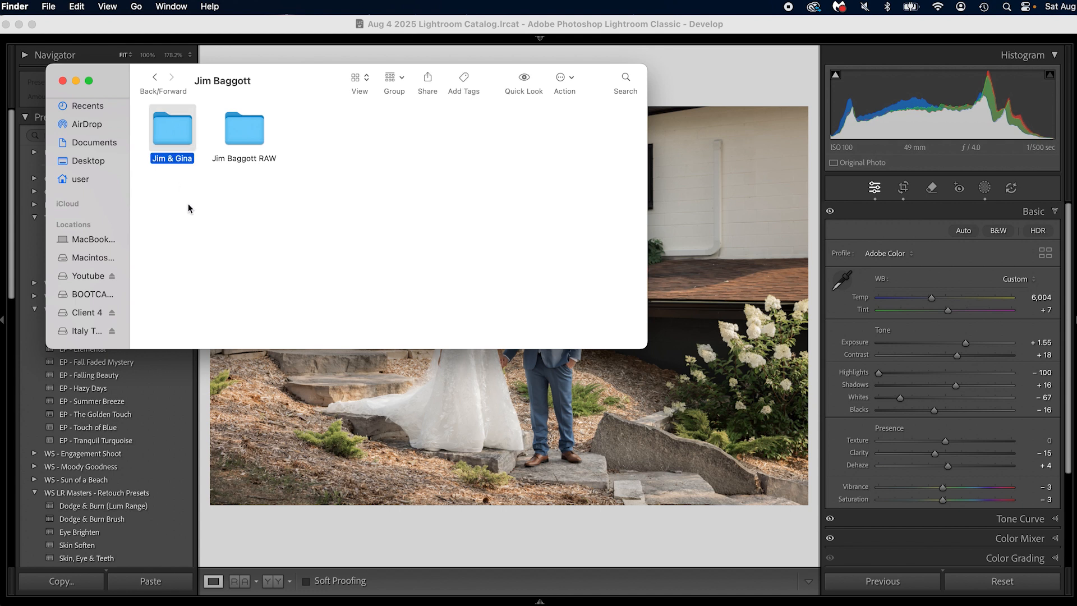
pyautogui.moveTo(218, 181)
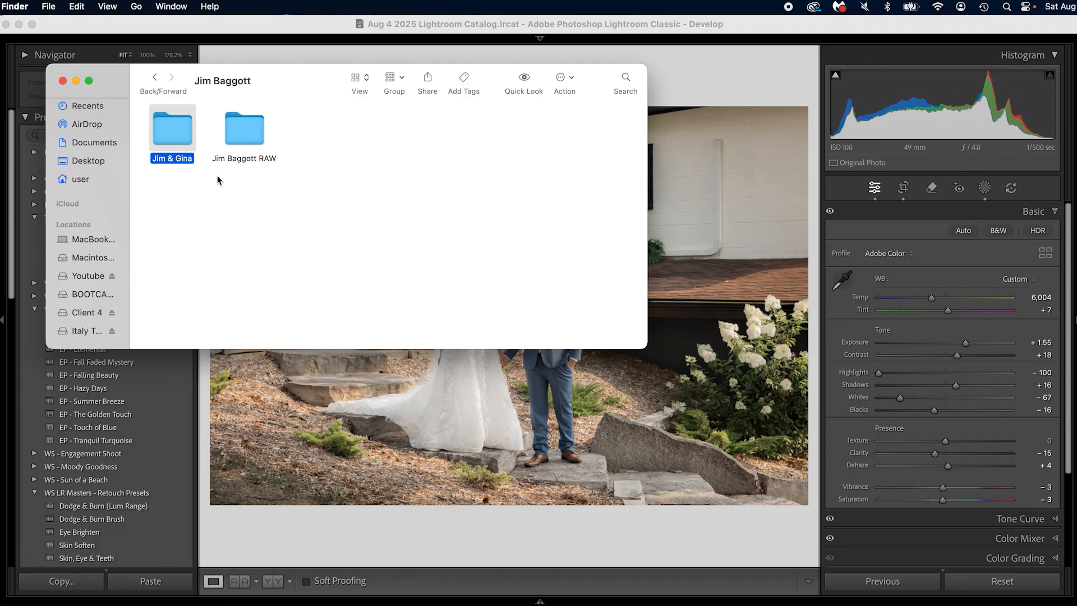
pyautogui.doubleClick(244, 129)
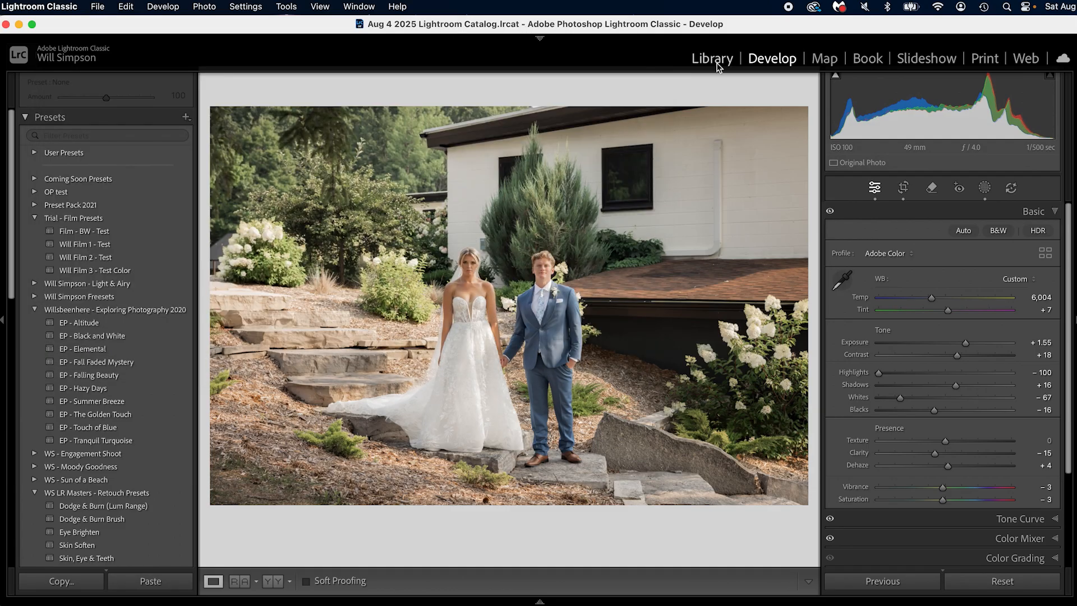
pyautogui.click(712, 58)
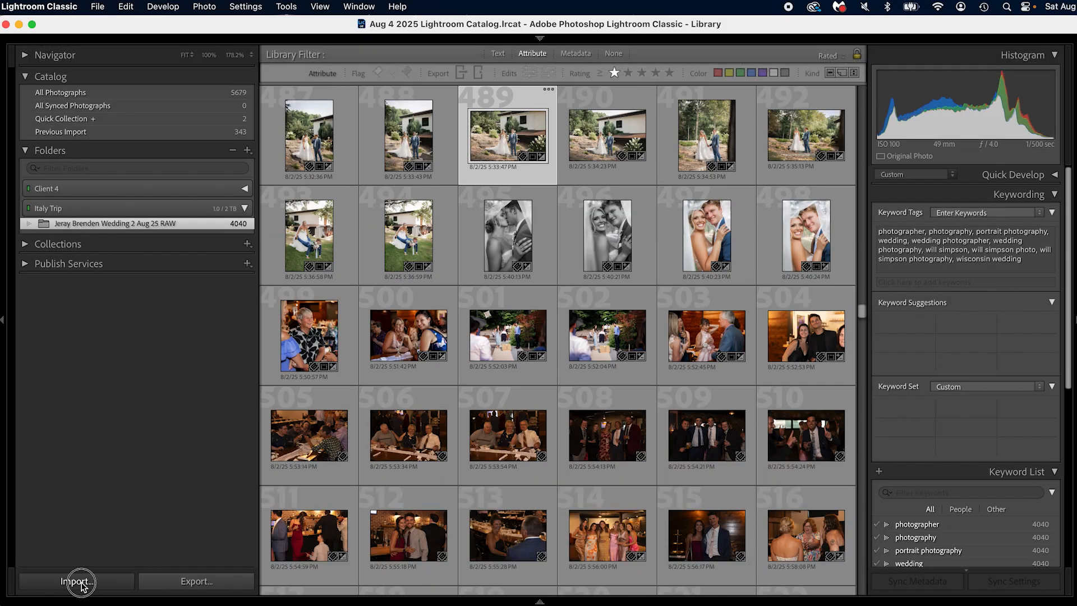
pyautogui.click(76, 581)
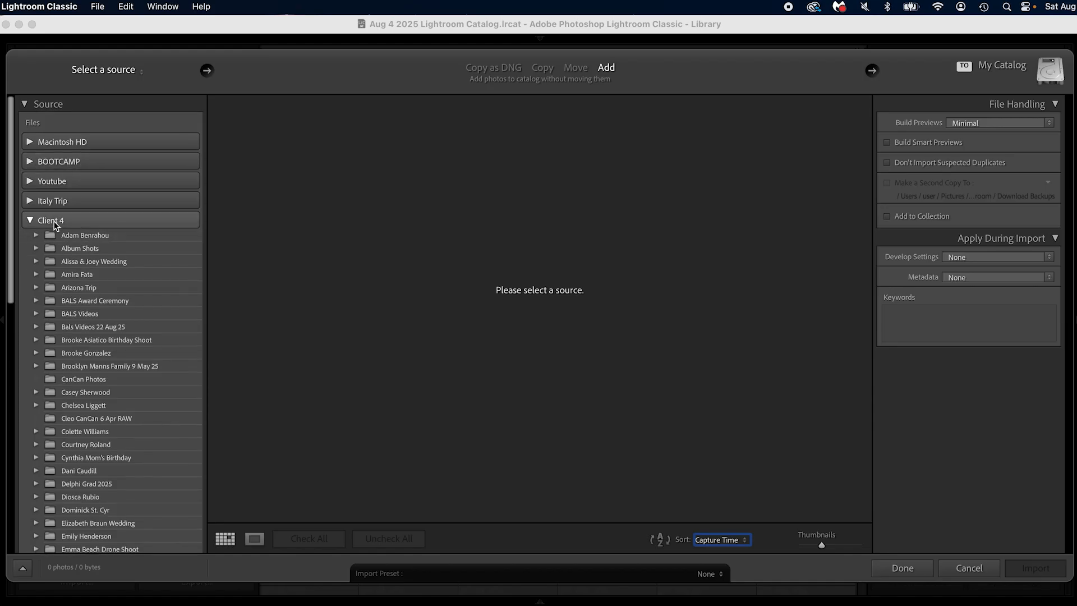
pyautogui.click(104, 70)
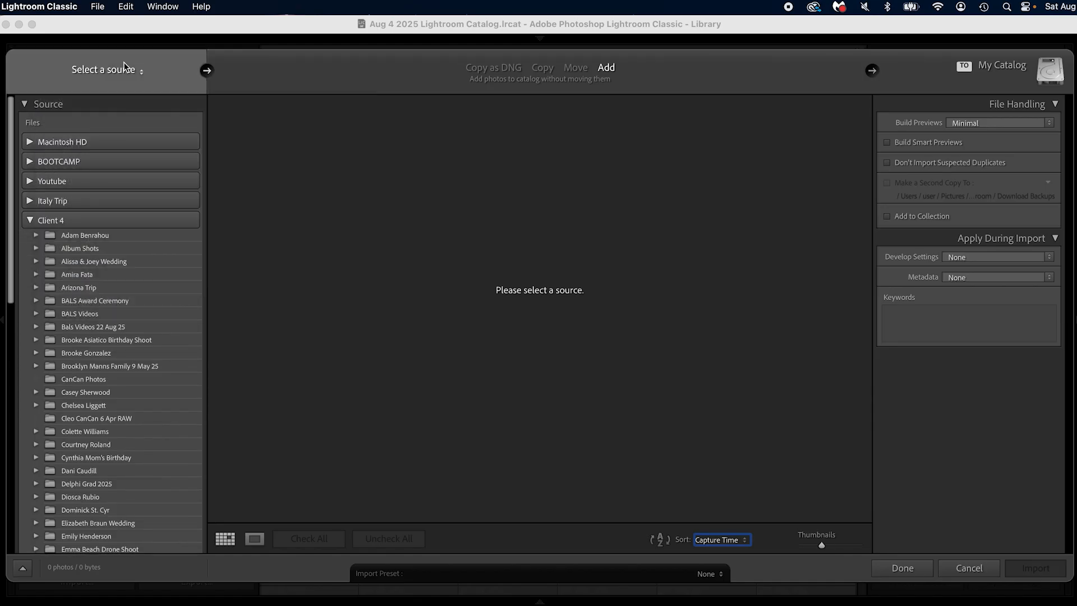
pyautogui.scroll(-3)
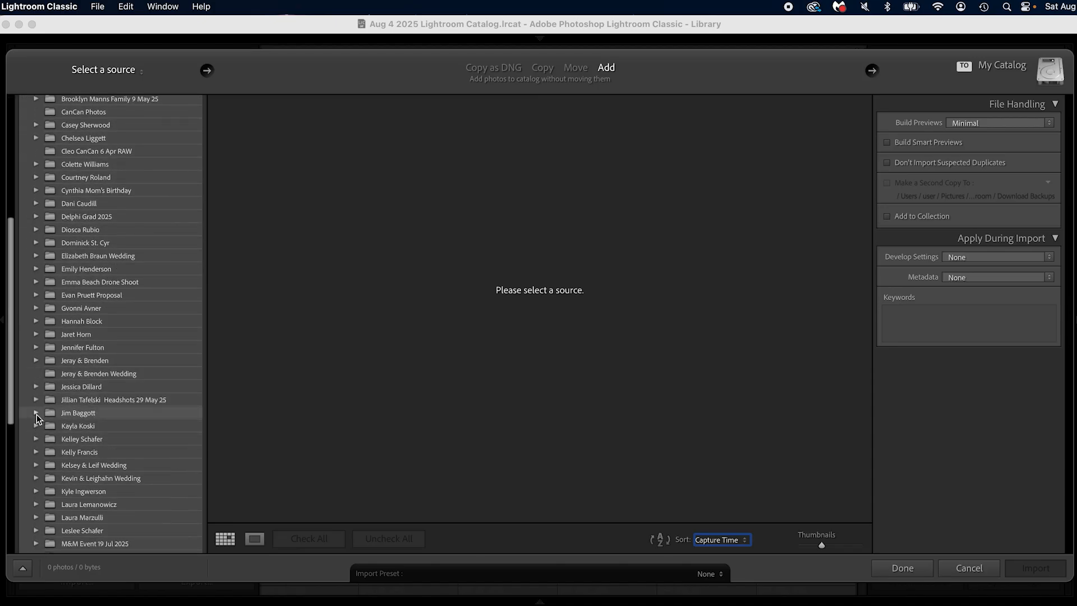
pyautogui.click(36, 413)
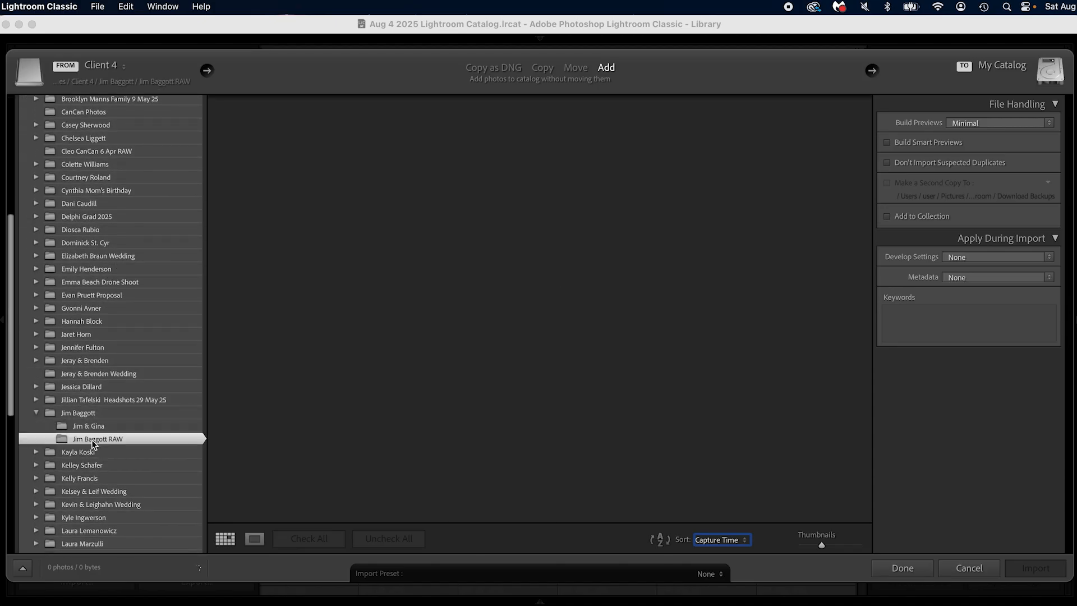
pyautogui.click(98, 438)
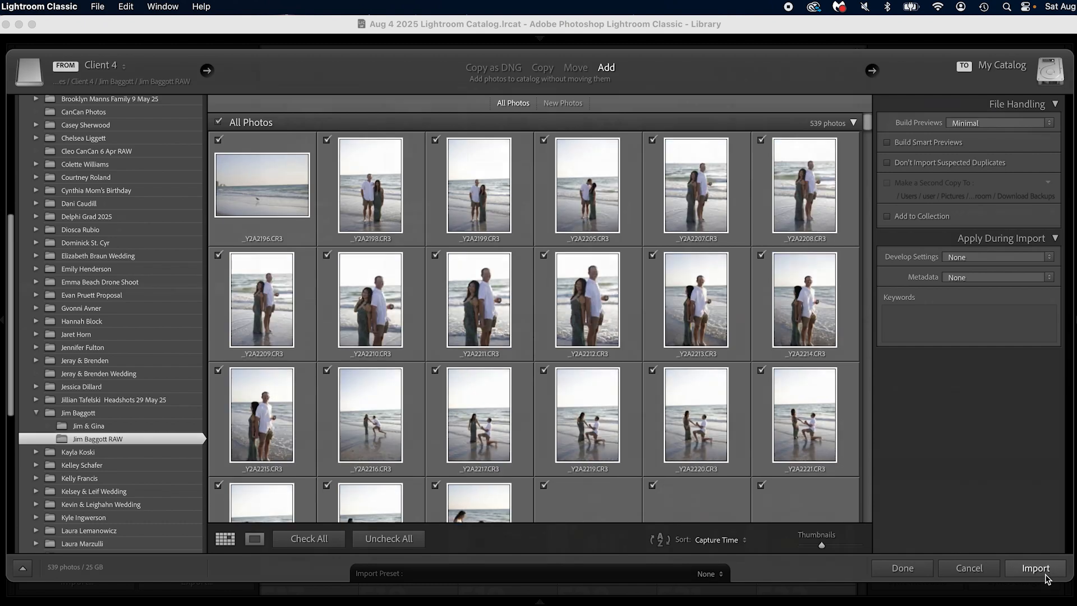
pyautogui.click(1034, 568)
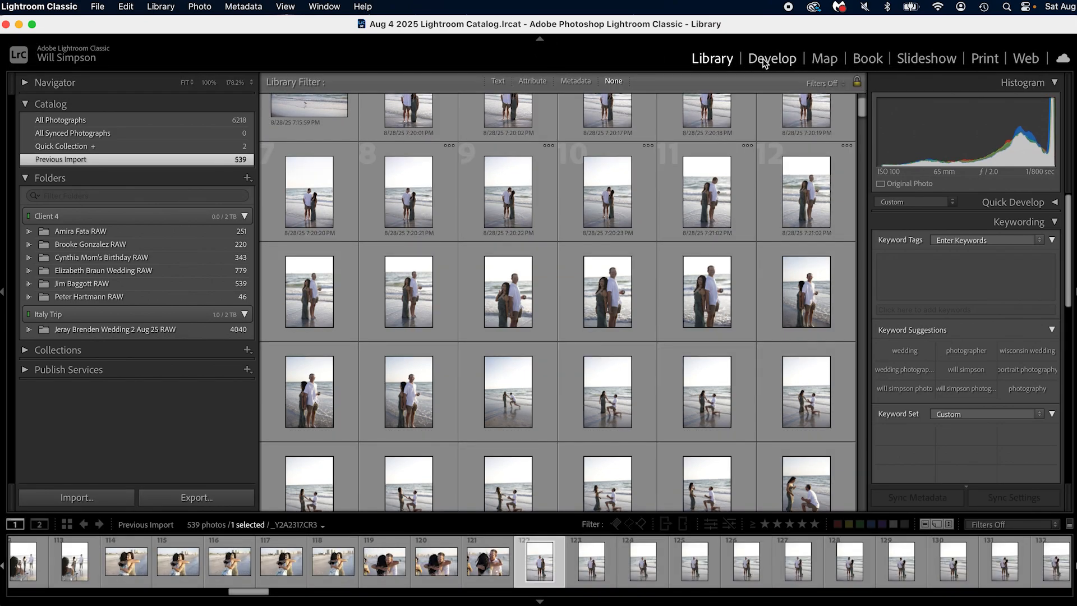
# - Open frame 12 (_Y2A2207.CR3) from the filmstrip in the Develop module
pyautogui.click(771, 59)
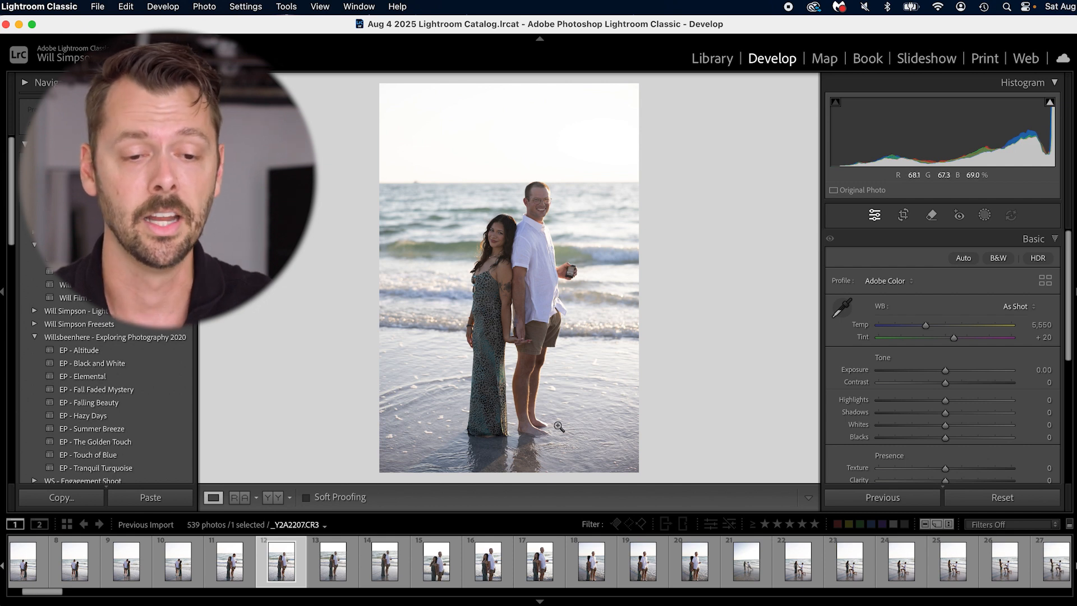
pyautogui.click(903, 215)
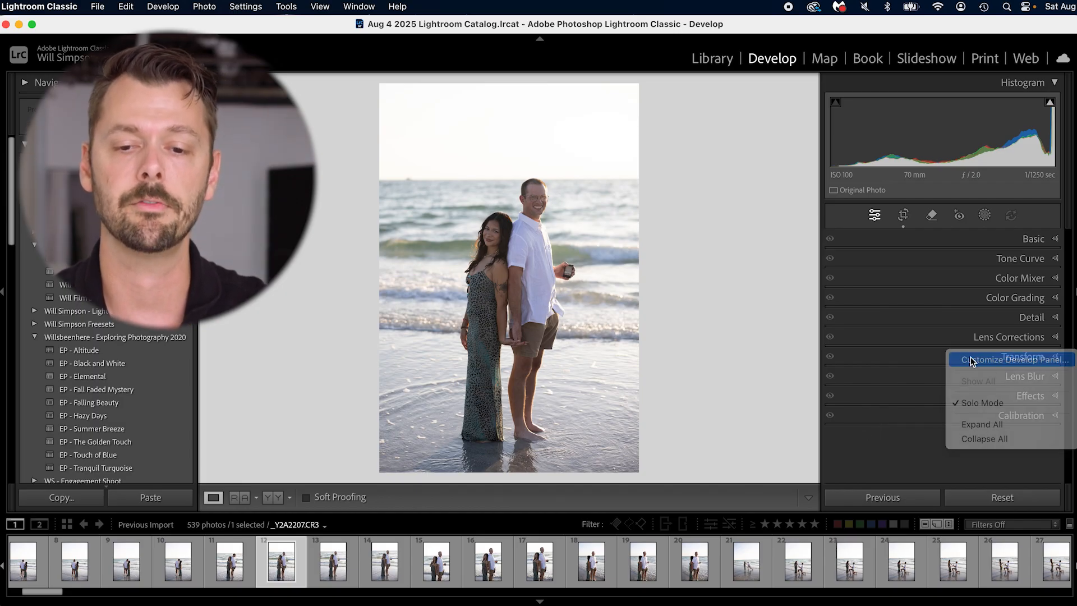
# - Restore Default Order in the Customize Develop Panel dialog
pyautogui.click(1010, 359)
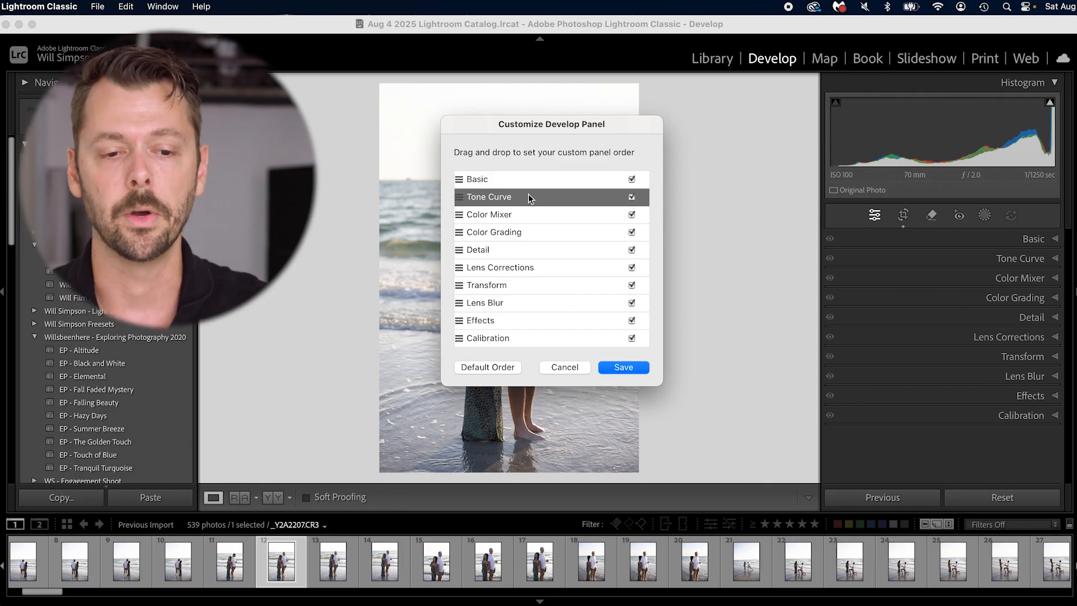
pyautogui.moveTo(493, 373)
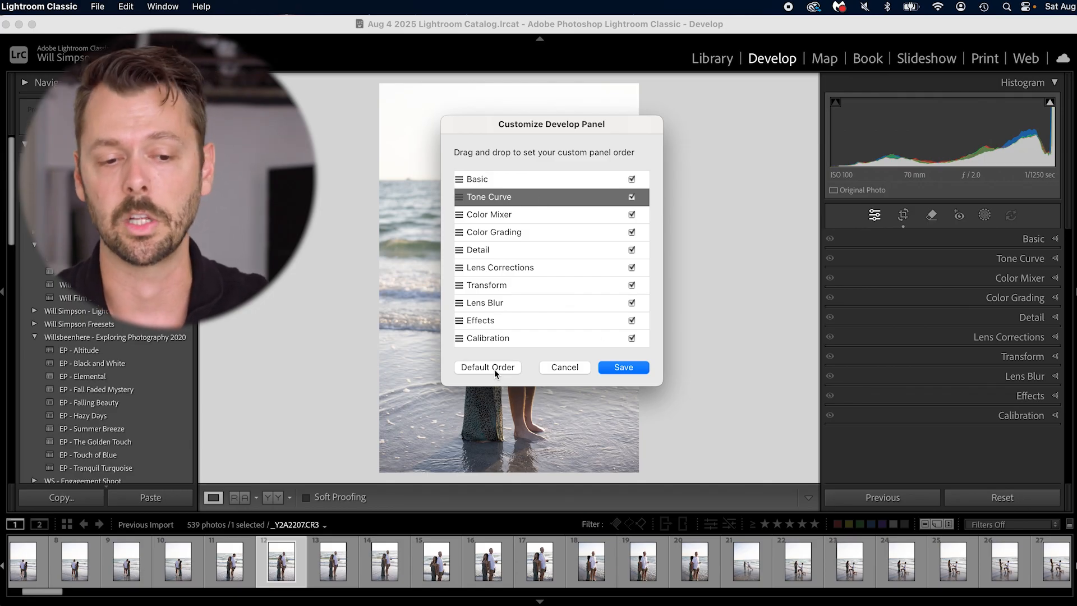
pyautogui.click(621, 367)
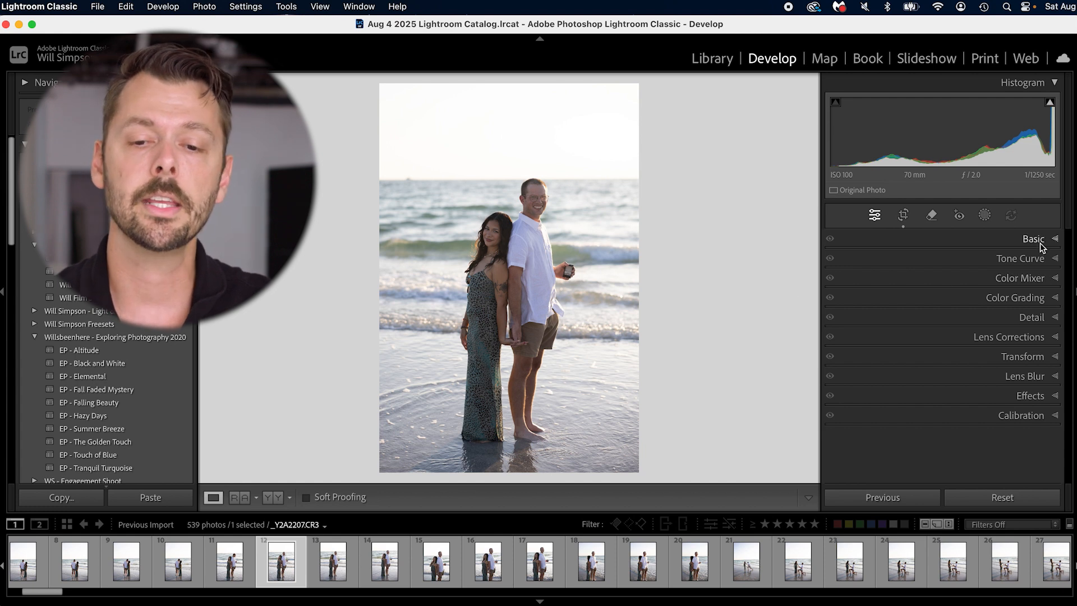
# - In the Basic panel, adjust Highlights, Shadows, Contrast, Whites and Blacks to retone the photo
pyautogui.click(1033, 238)
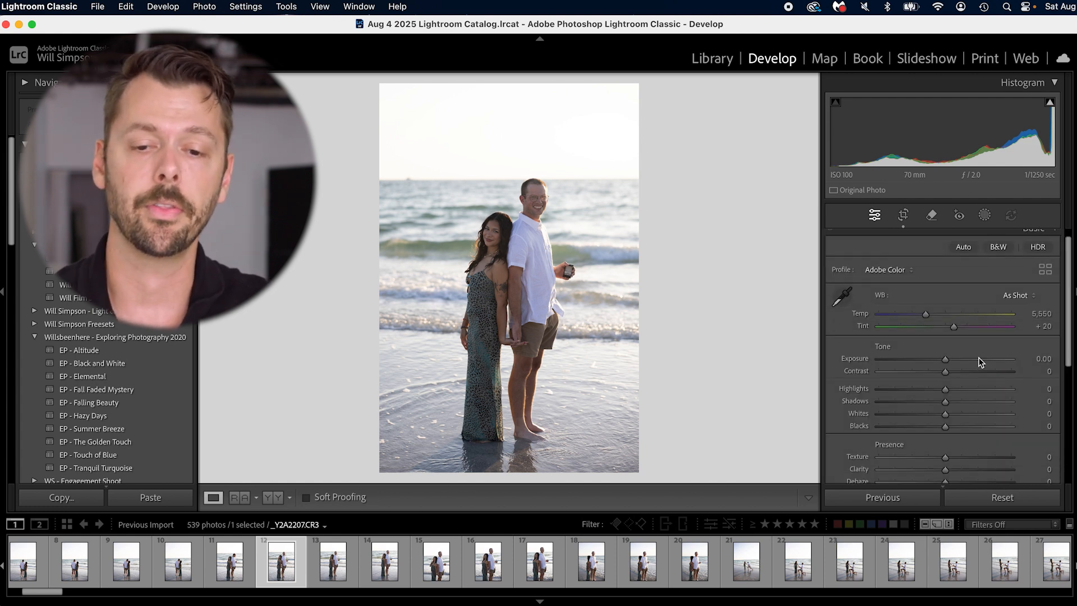
pyautogui.scroll(-3)
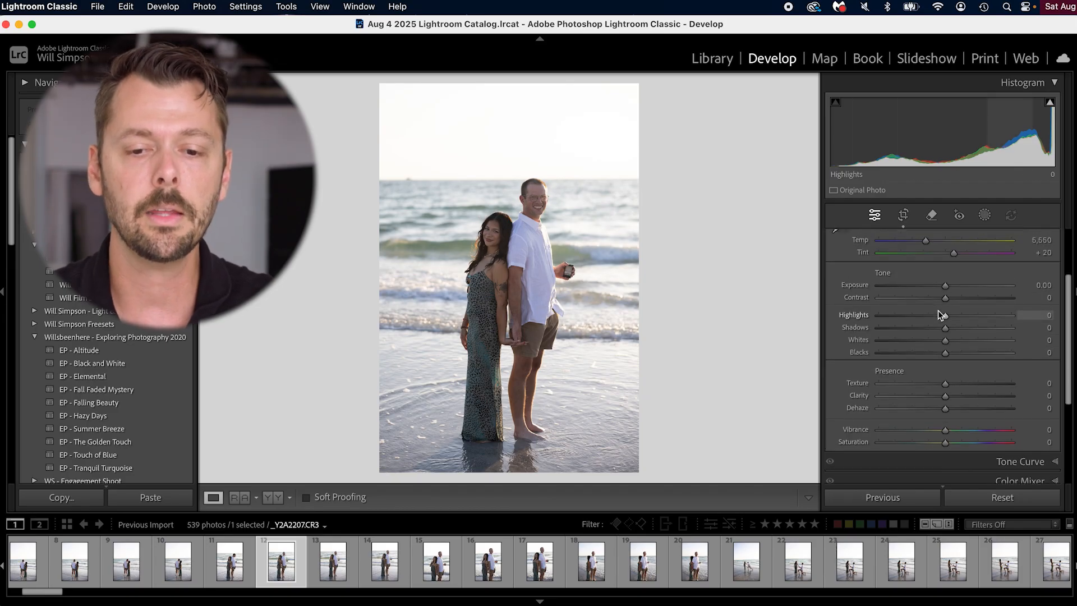
pyautogui.moveTo(944, 314); pyautogui.dragTo(886, 314)
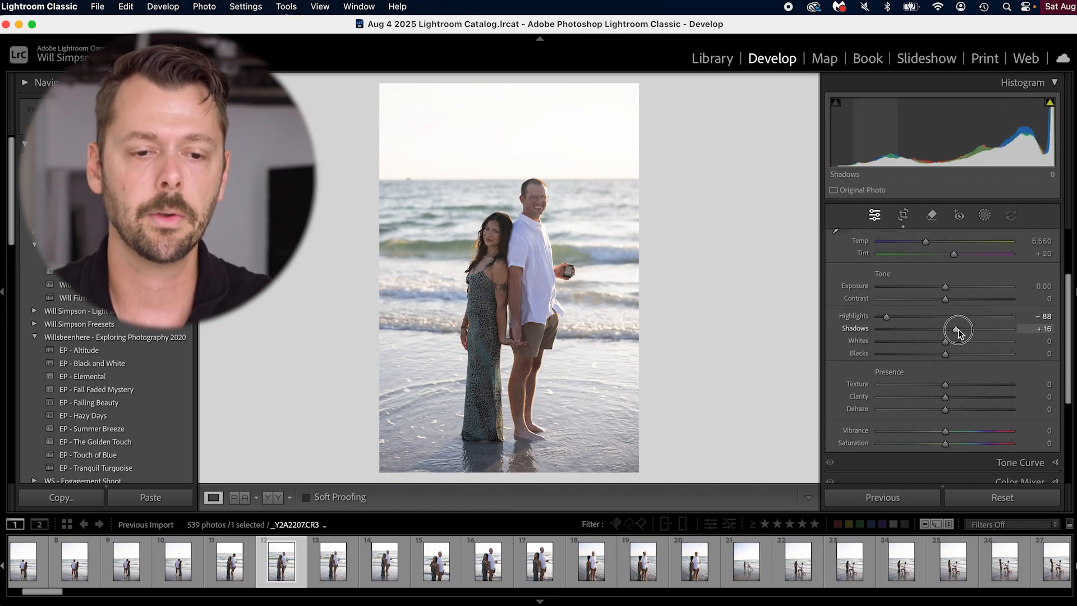
pyautogui.moveTo(952, 333); pyautogui.dragTo(961, 346)
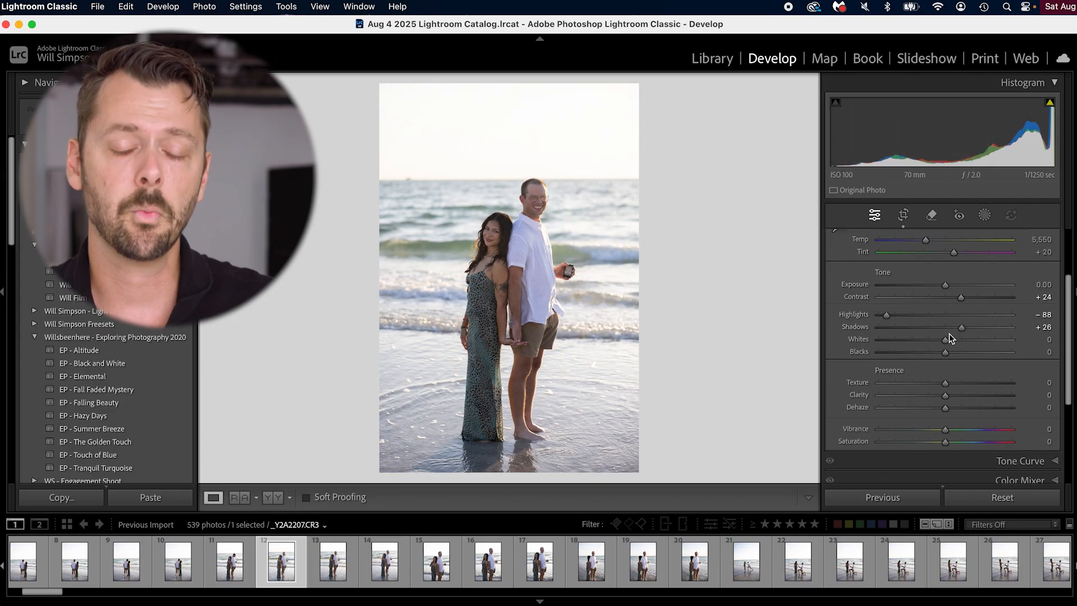
pyautogui.moveTo(945, 352); pyautogui.dragTo(979, 339)
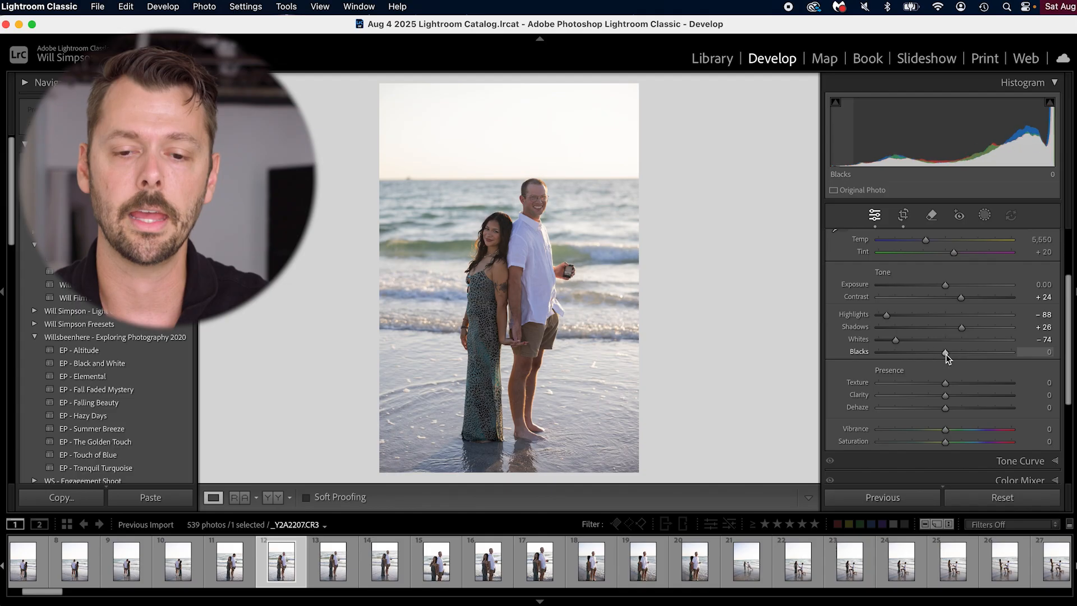
pyautogui.moveTo(946, 352); pyautogui.dragTo(927, 352)
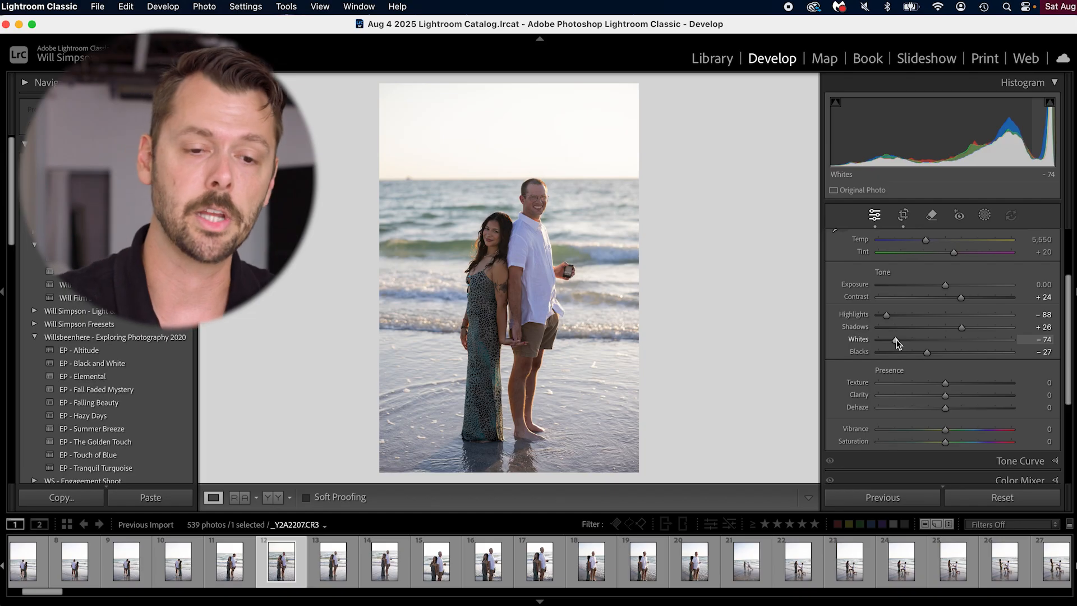
# - Readjust the Whites and Blacks sliders, settling them at -74 and -27
pyautogui.moveTo(926, 351); pyautogui.dragTo(973, 336)
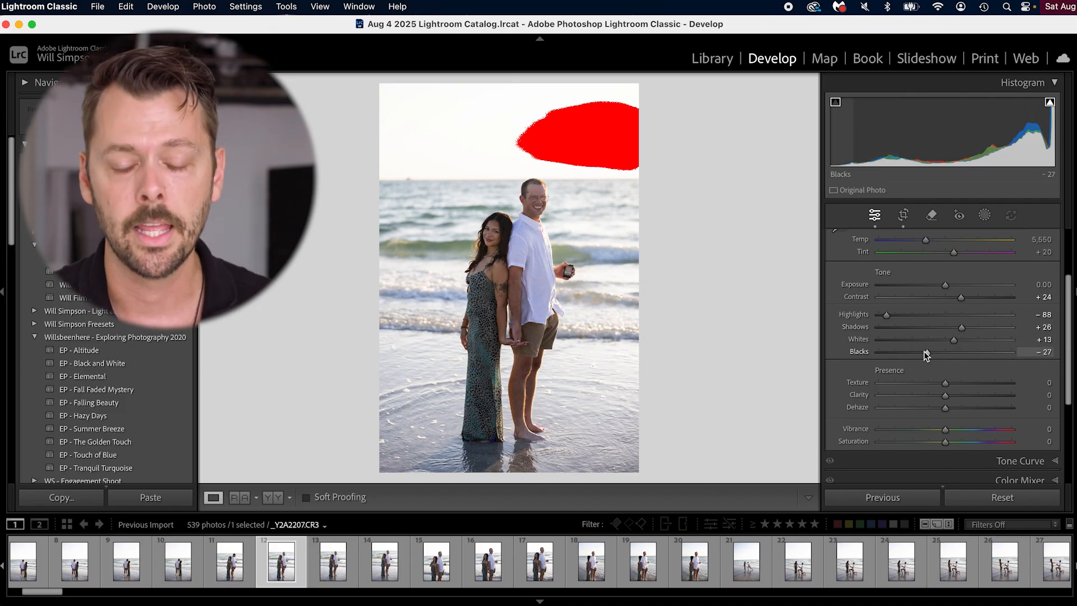
pyautogui.moveTo(923, 352); pyautogui.dragTo(886, 352)
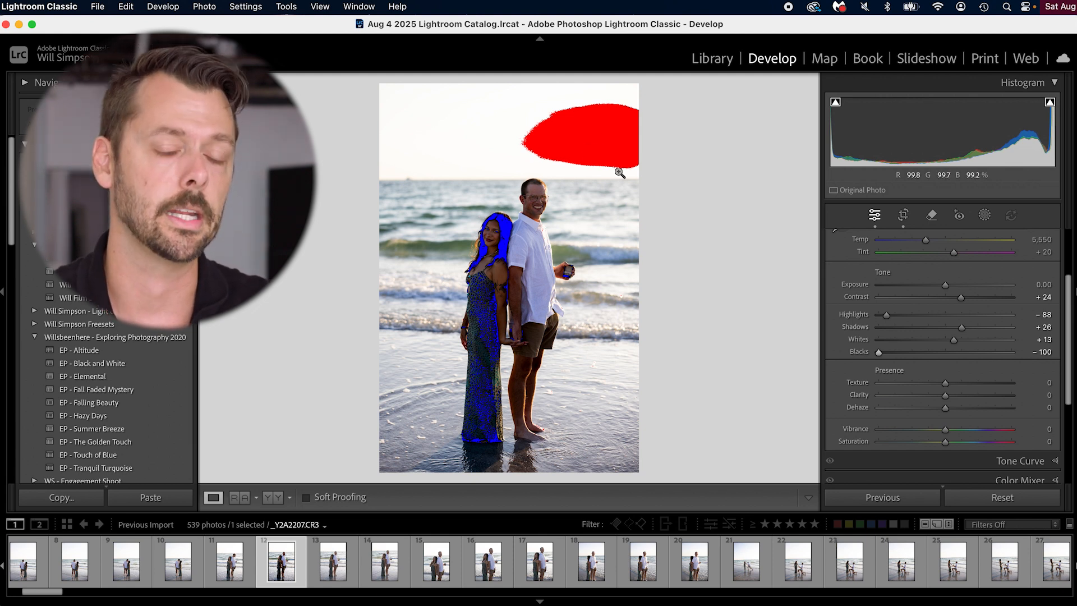
pyautogui.moveTo(951, 342)
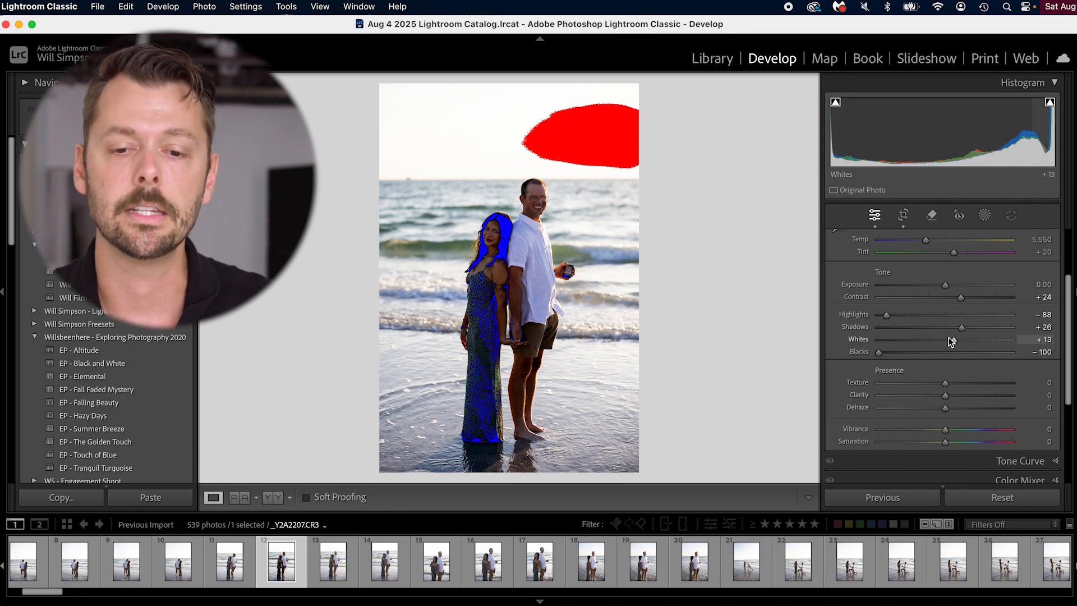
pyautogui.moveTo(952, 339); pyautogui.dragTo(895, 339)
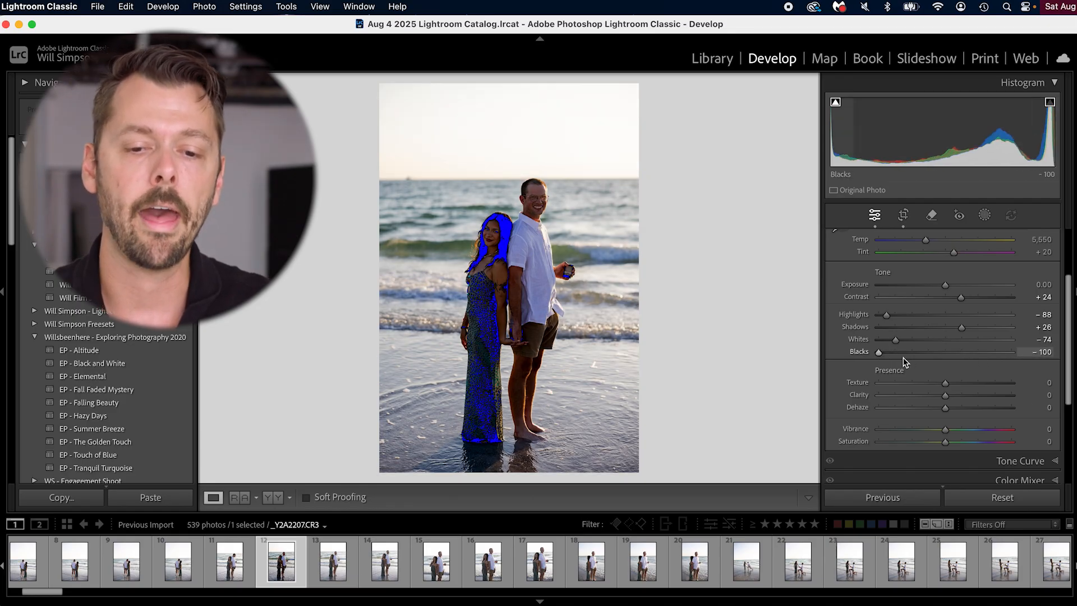
pyautogui.moveTo(878, 351); pyautogui.dragTo(927, 352)
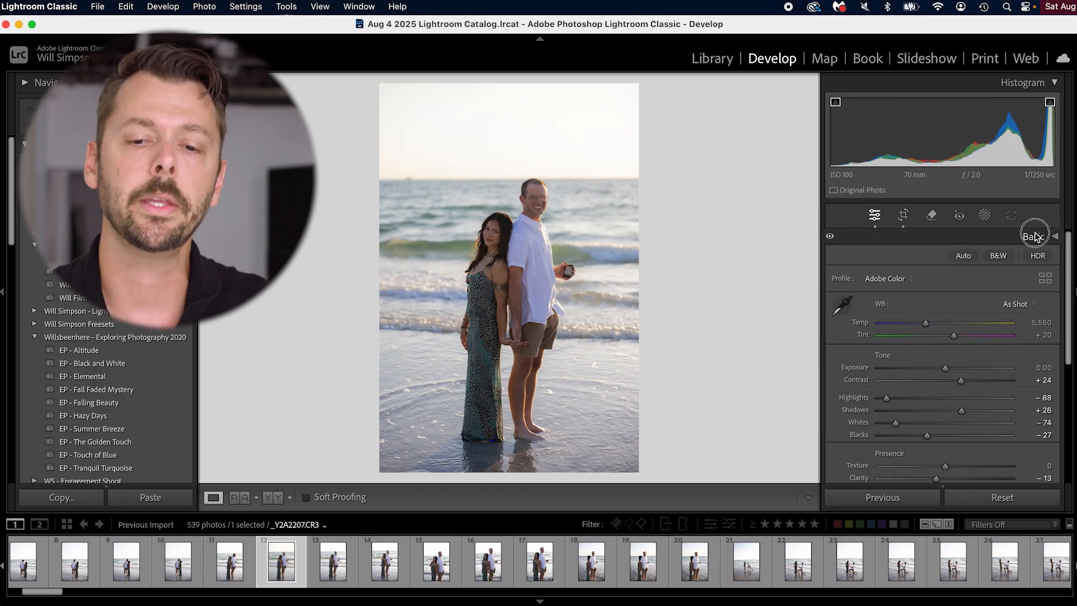
# - Drag a Tone Curve shadow point down to 64/53 and anchor midtones at 124/124
pyautogui.click(1032, 238)
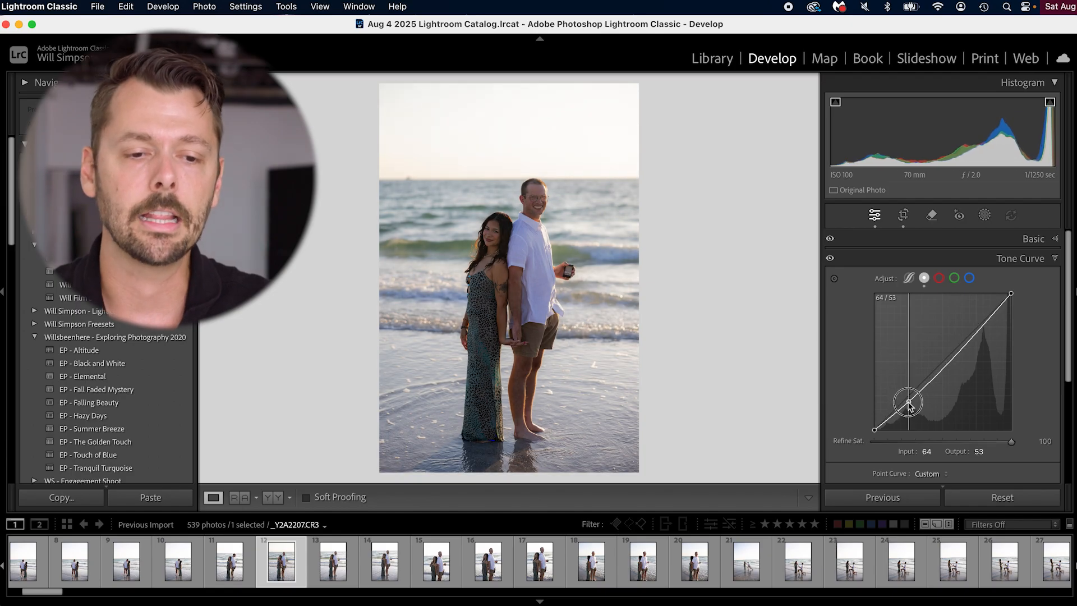
pyautogui.moveTo(908, 402); pyautogui.dragTo(941, 364)
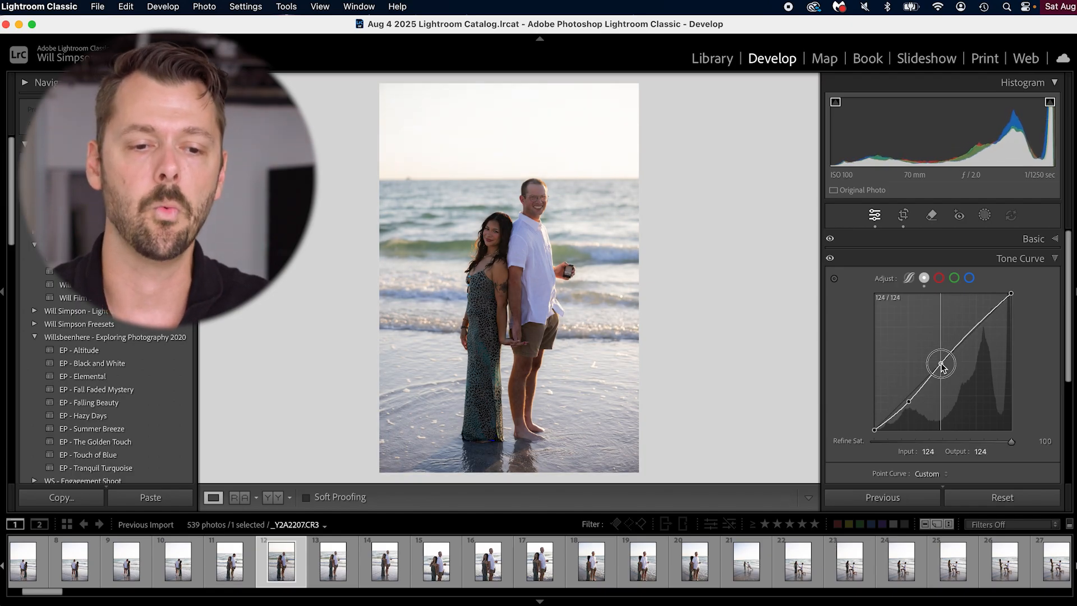
pyautogui.click(1020, 258)
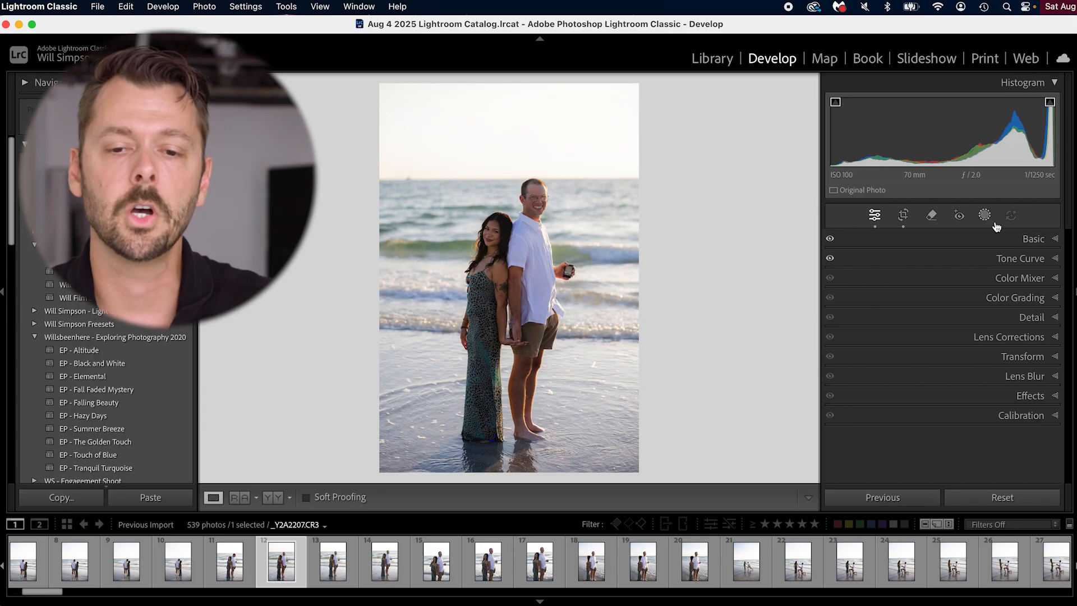
# - Sample white balance with the eyedropper, undo it, then reset to As Shot
pyautogui.click(1032, 238)
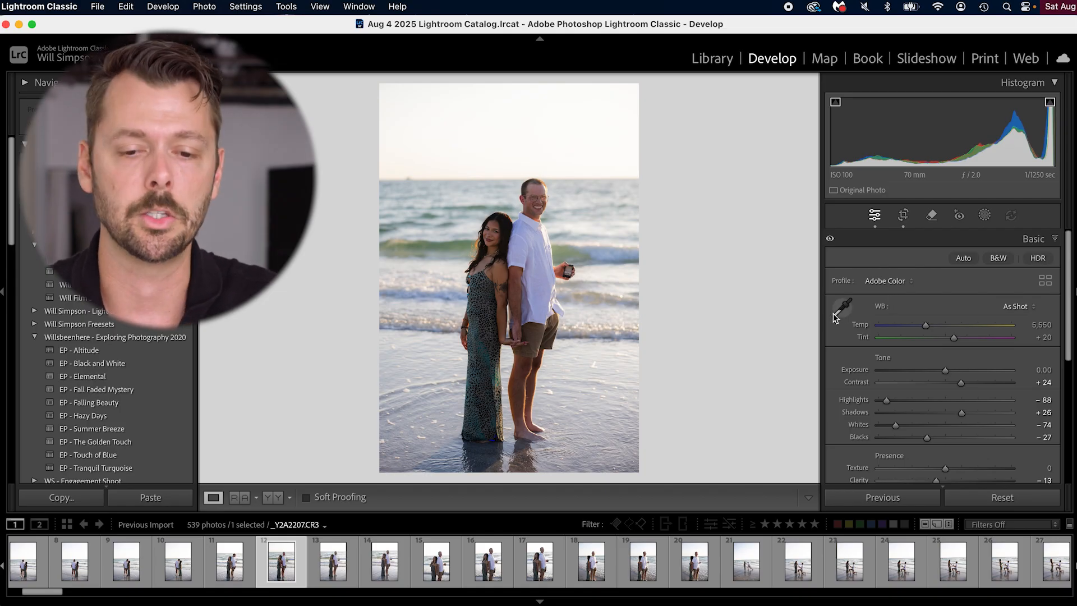
pyautogui.click(840, 306)
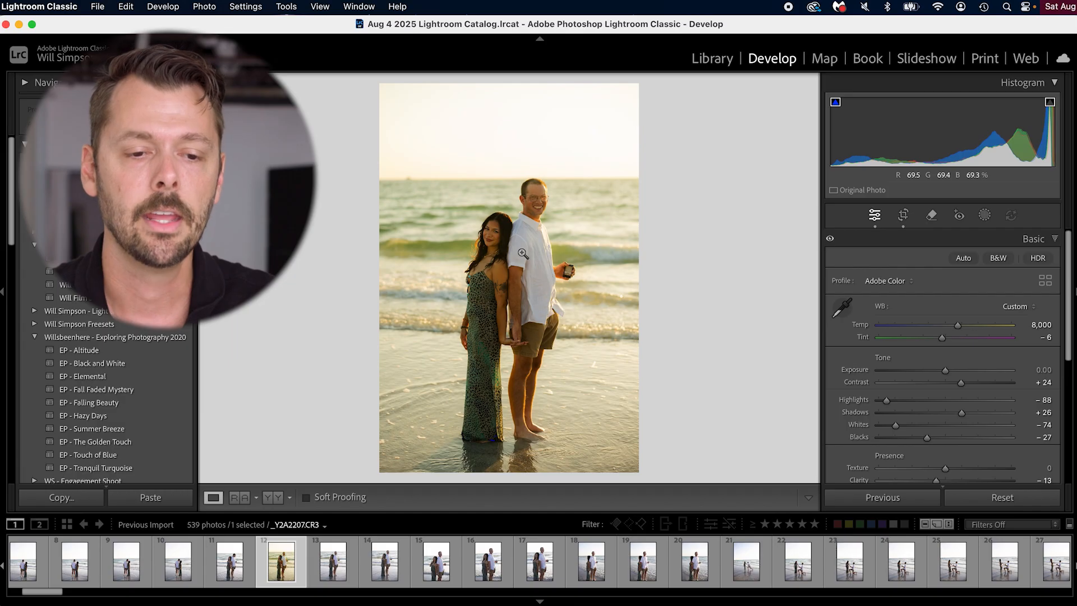
pyautogui.press('cmd+z')
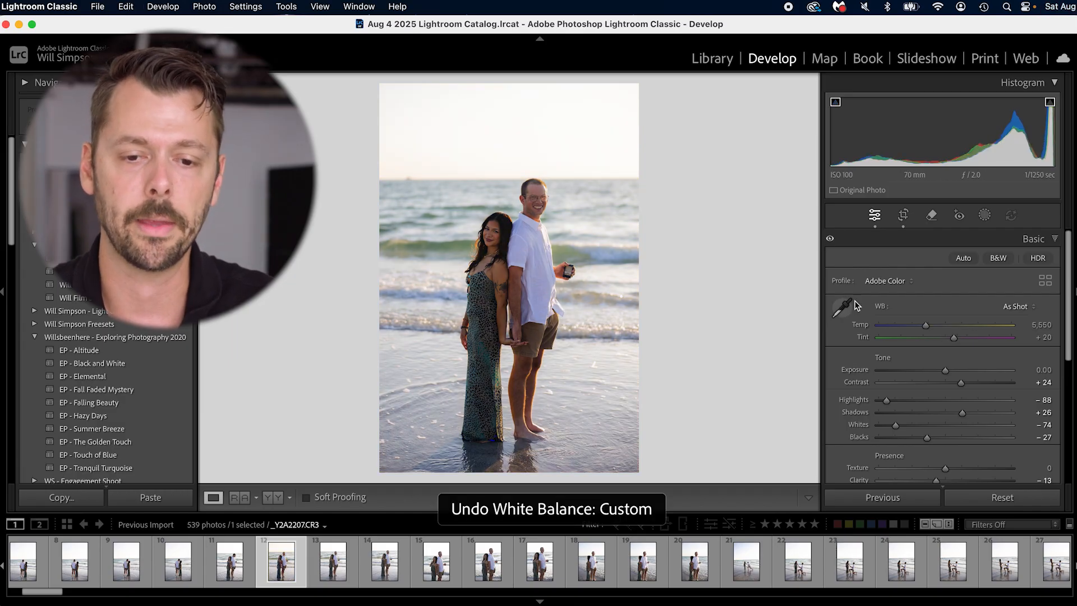
pyautogui.click(837, 306)
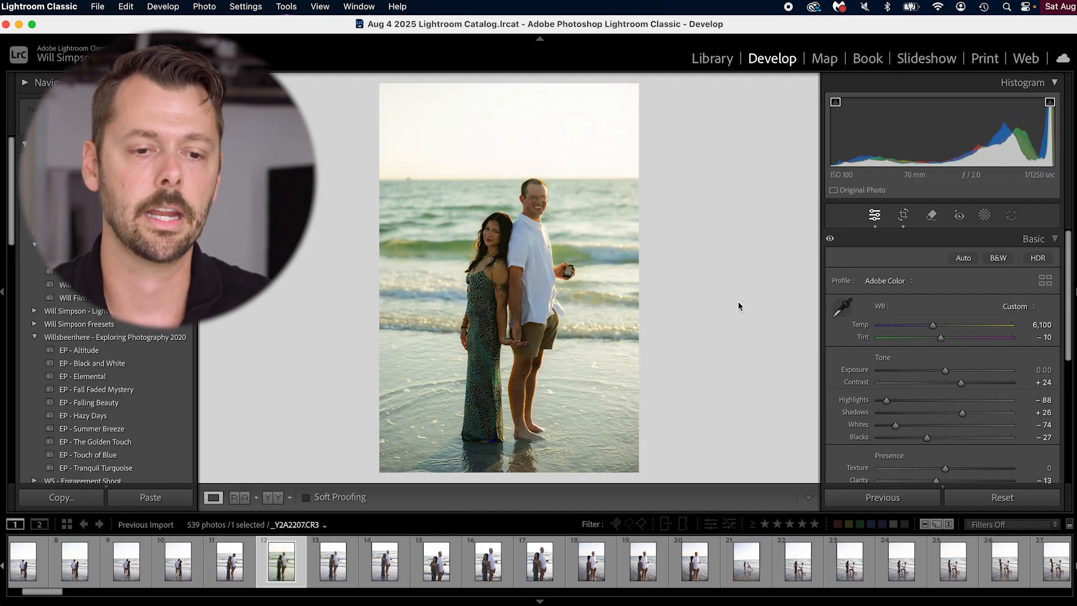
pyautogui.click(1017, 306)
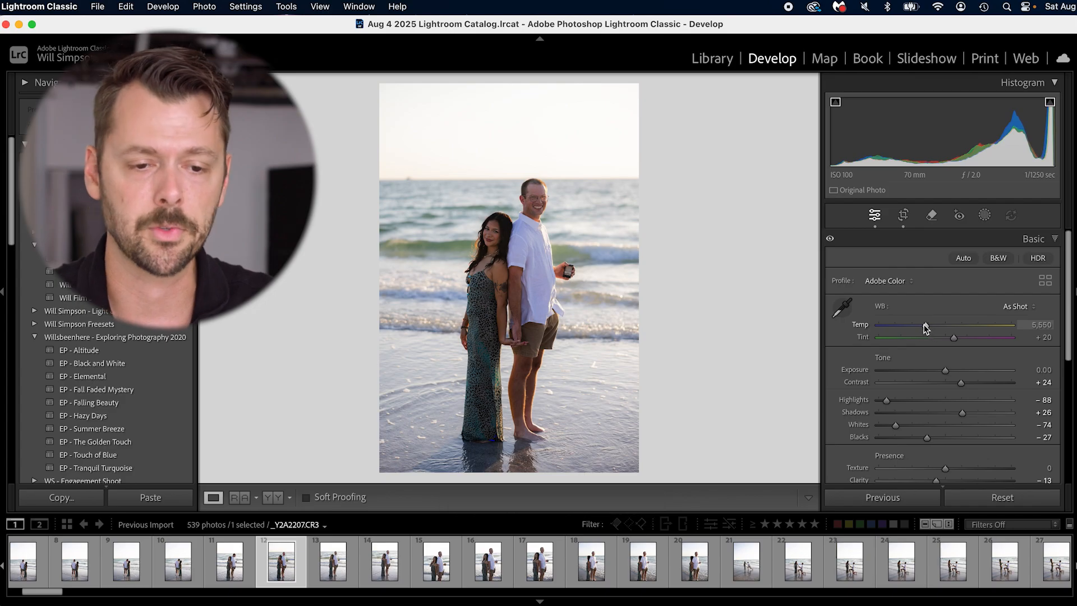
# - Set Temp to 5,883 and Shadows to +66
pyautogui.moveTo(925, 324); pyautogui.dragTo(953, 325)
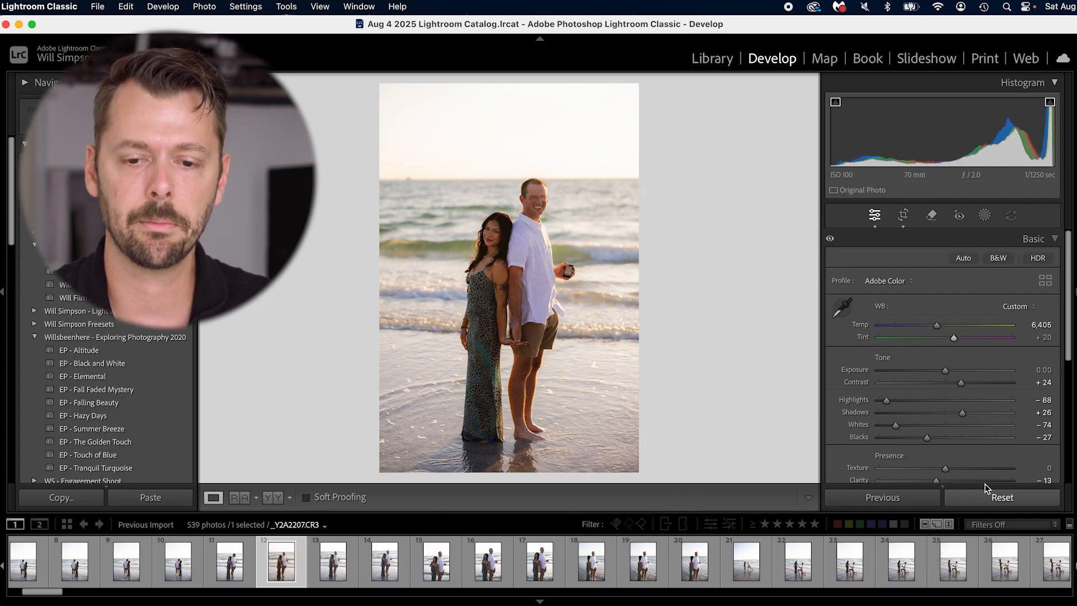
pyautogui.moveTo(957, 413); pyautogui.dragTo(988, 412)
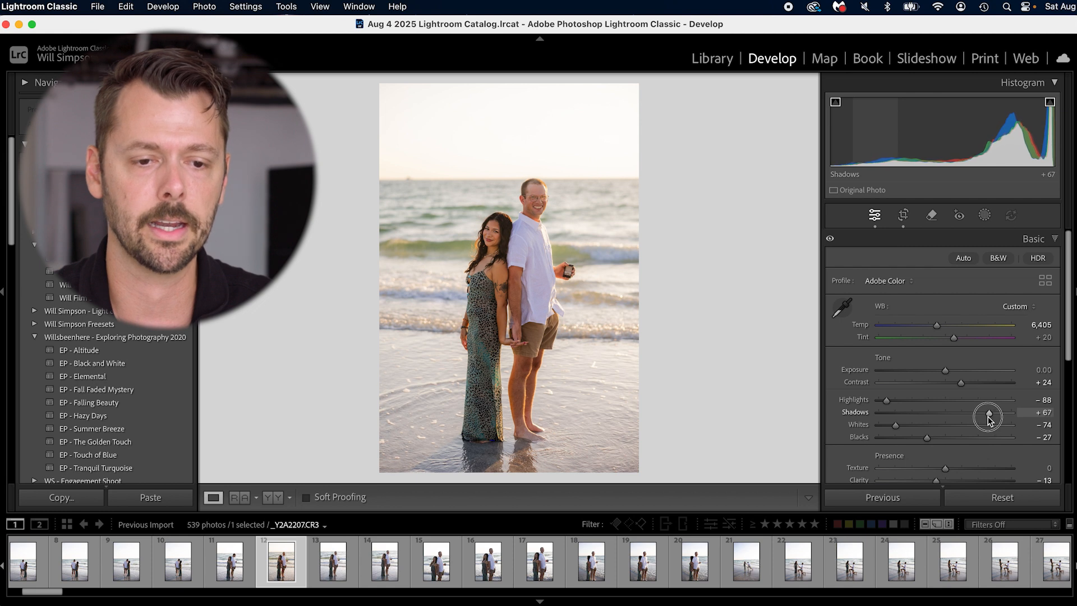
pyautogui.moveTo(988, 416); pyautogui.dragTo(928, 324)
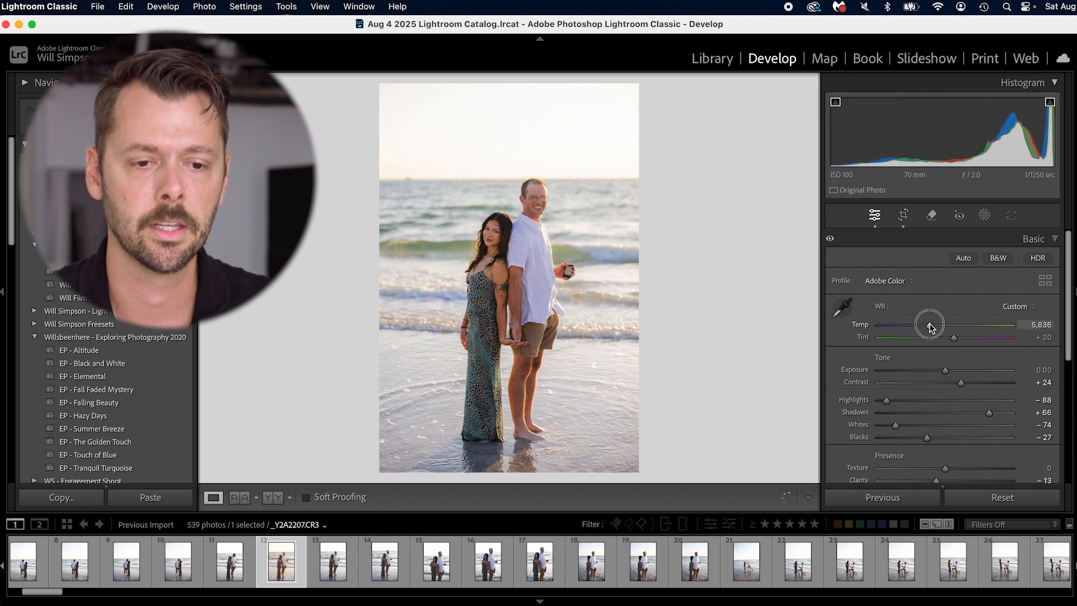
pyautogui.moveTo(930, 324); pyautogui.dragTo(932, 324)
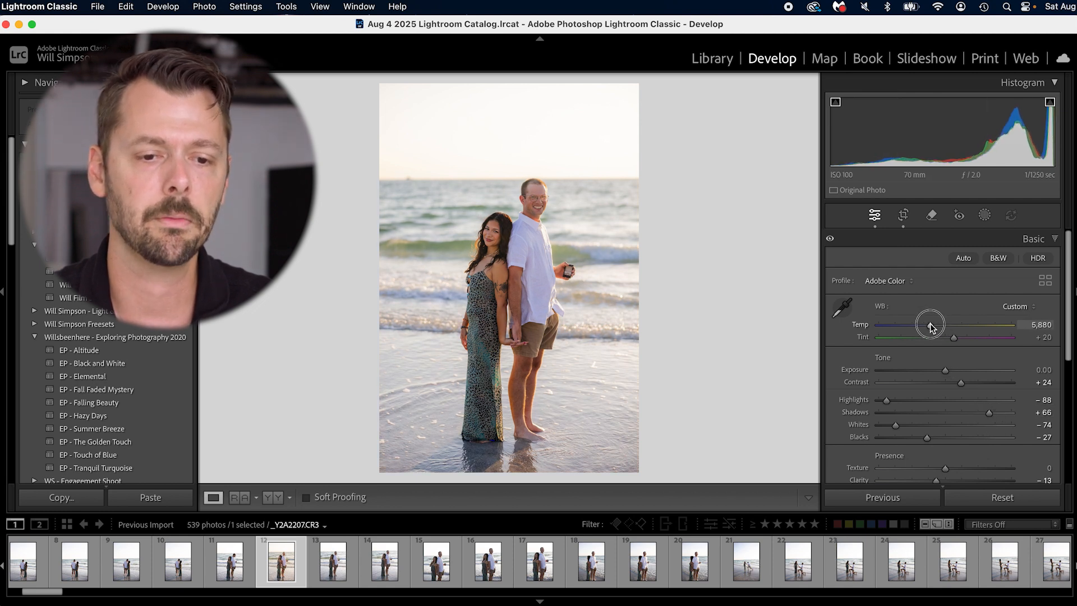
pyautogui.moveTo(931, 325); pyautogui.dragTo(930, 325)
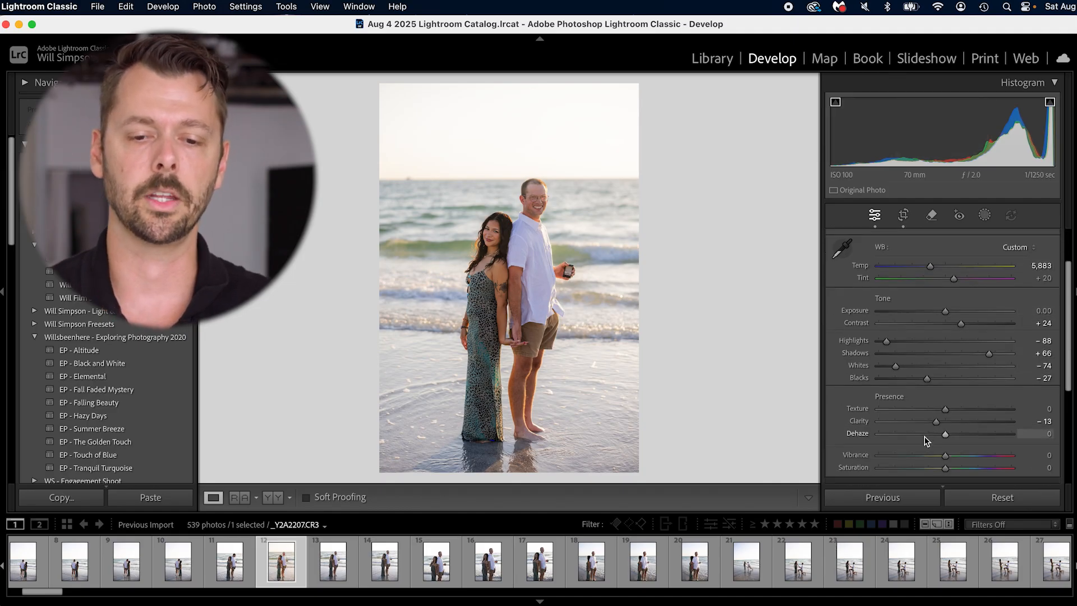
pyautogui.click(1033, 238)
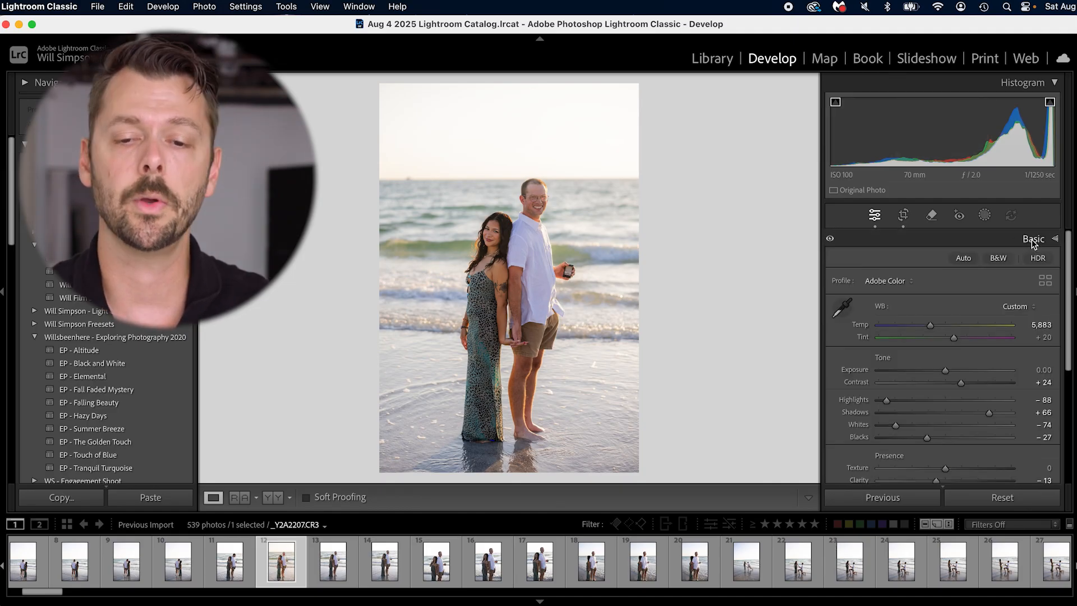
# - In the Detail panel, set Luminance to 60 and Masking to 60, zooming in to check the face
pyautogui.click(1033, 238)
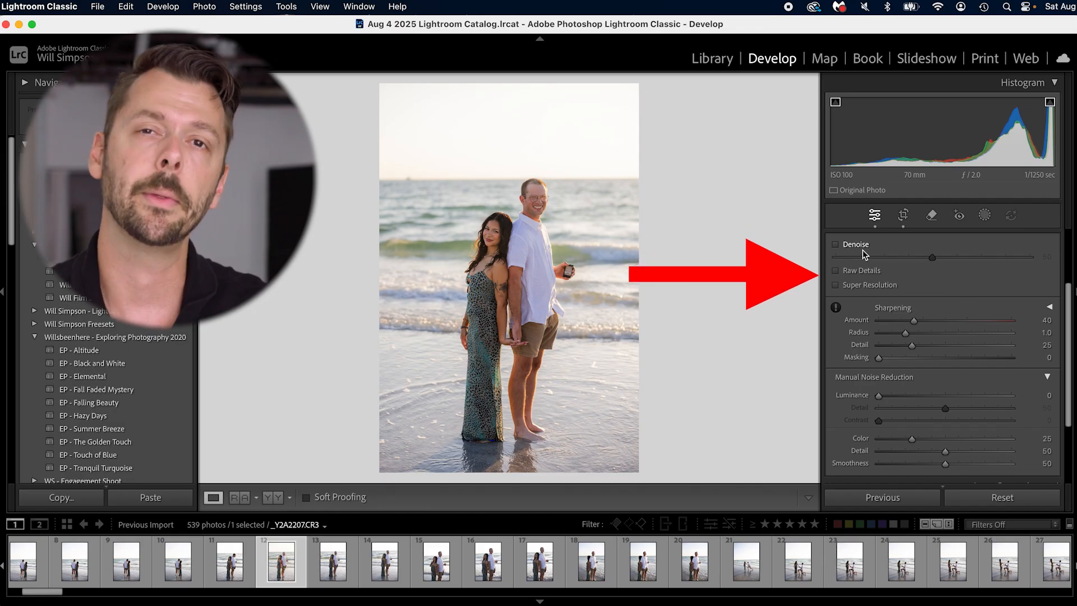
pyautogui.scroll(-3)
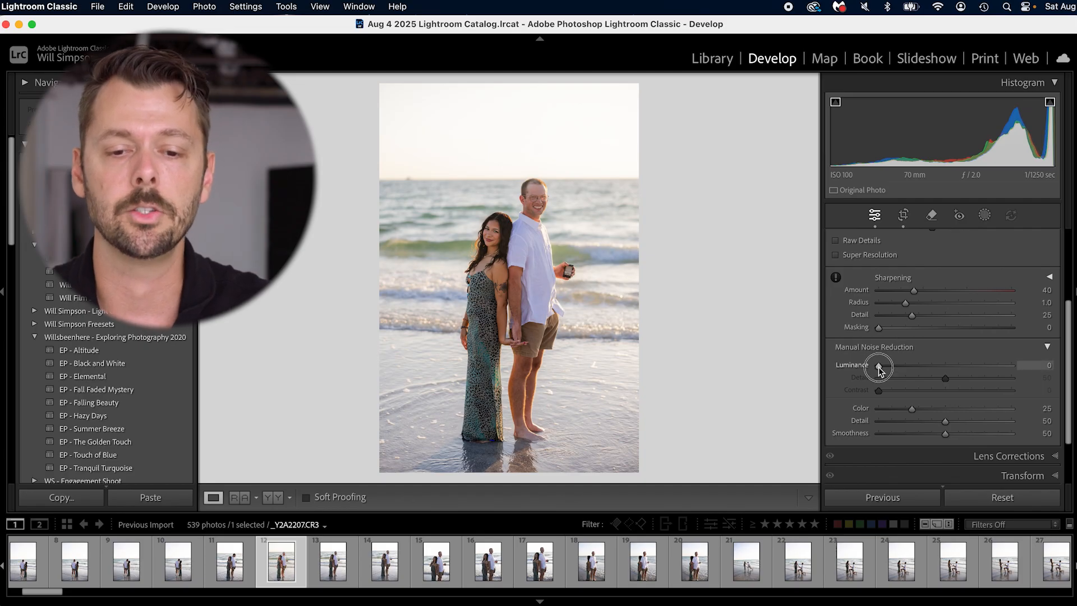
pyautogui.moveTo(877, 365); pyautogui.dragTo(964, 365)
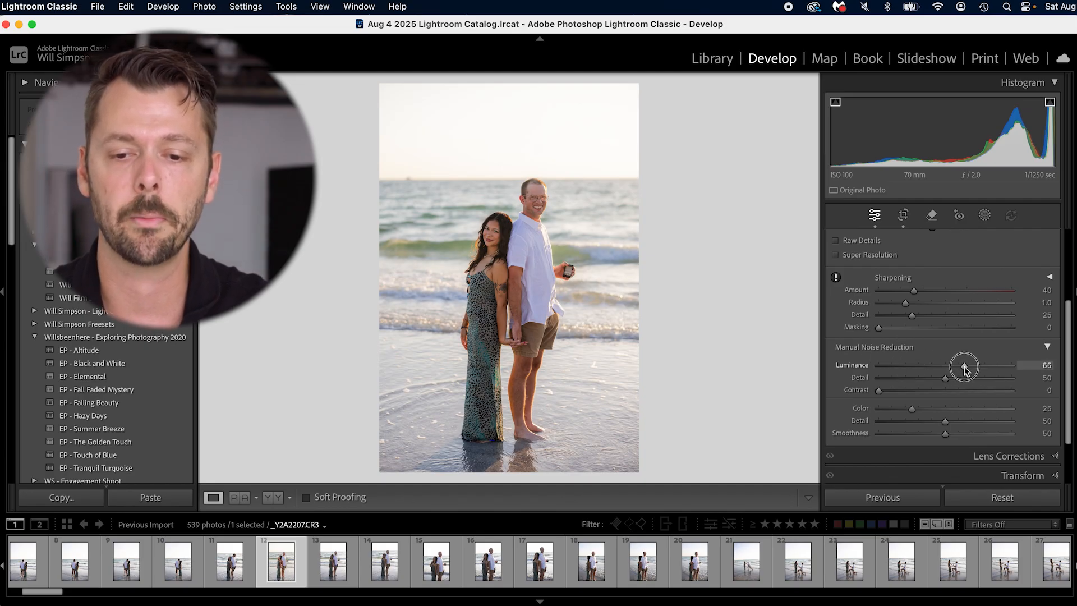
pyautogui.moveTo(964, 365); pyautogui.dragTo(958, 365)
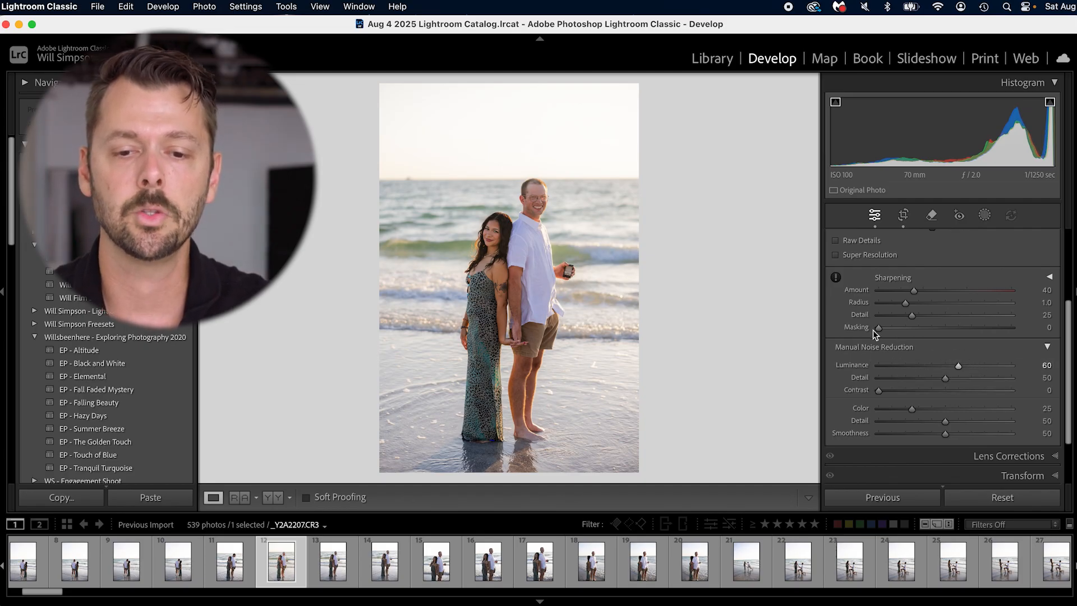
pyautogui.moveTo(877, 327); pyautogui.dragTo(903, 327)
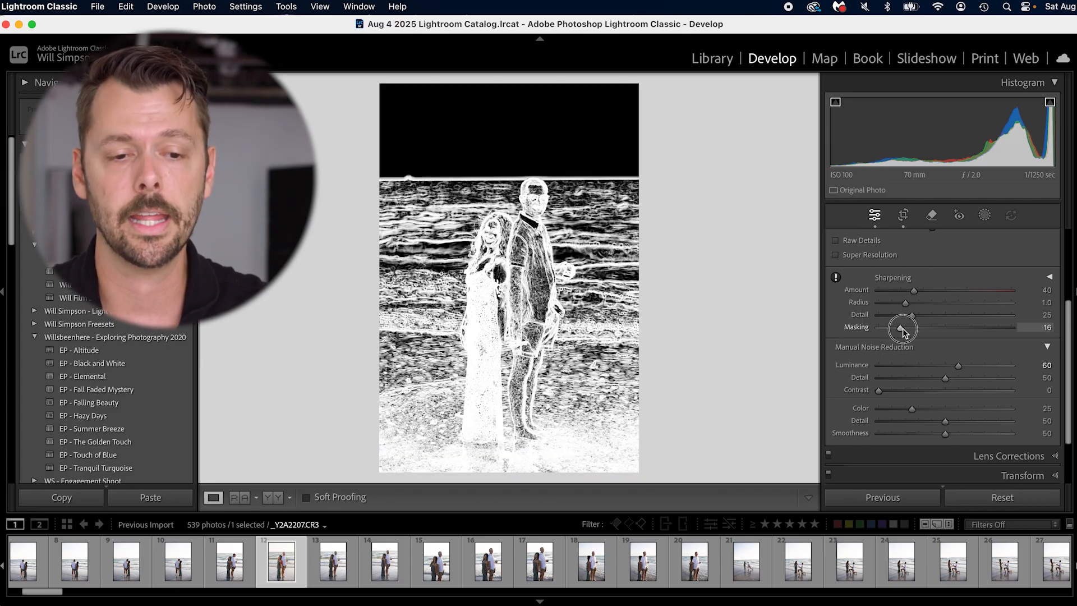
pyautogui.moveTo(903, 327); pyautogui.dragTo(957, 328)
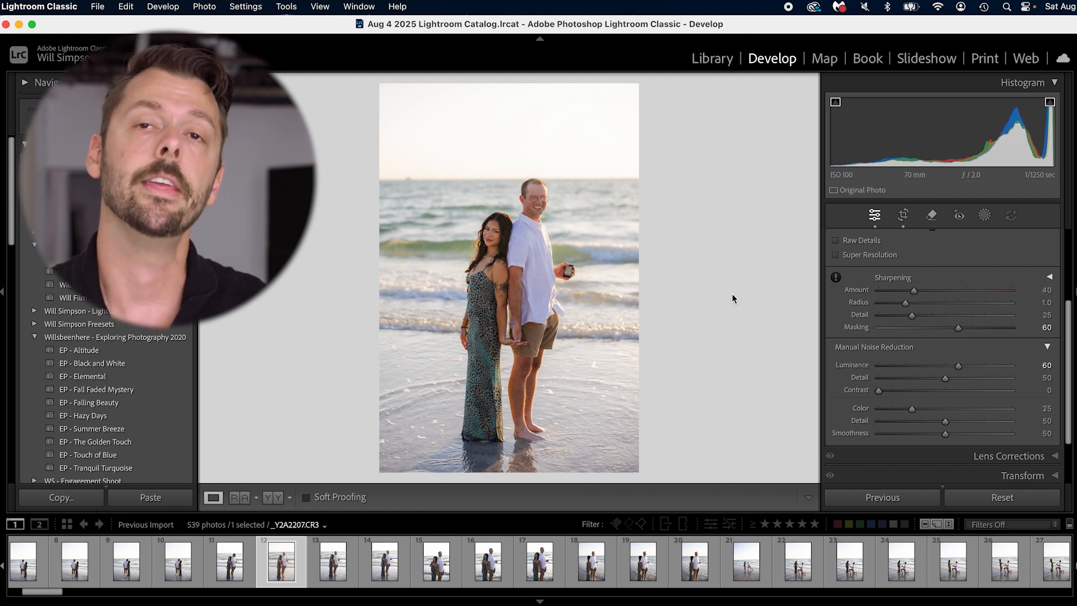
pyautogui.click(639, 288)
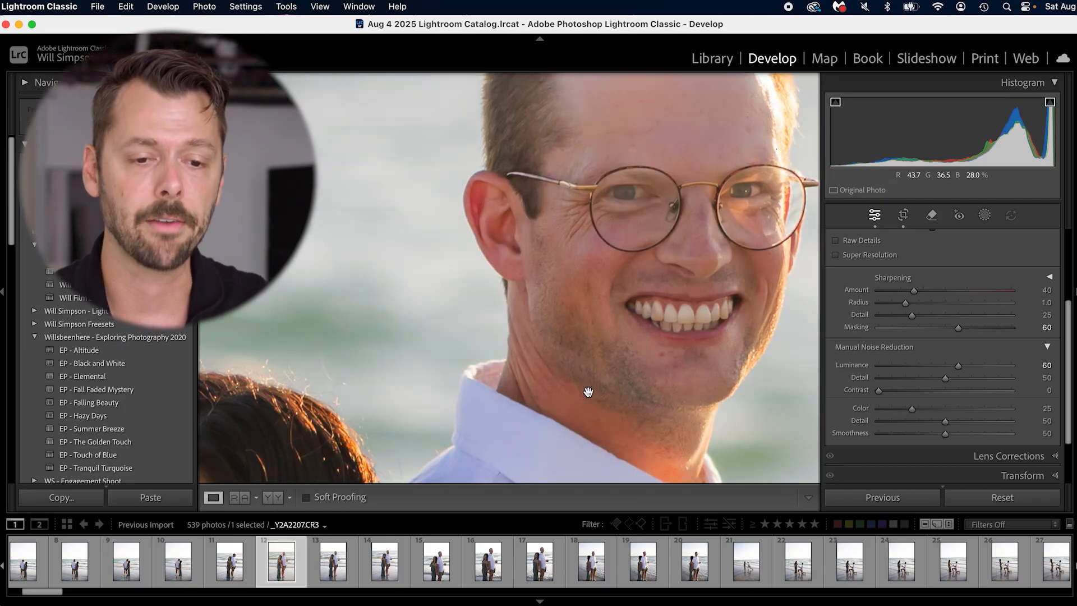
pyautogui.click(588, 392)
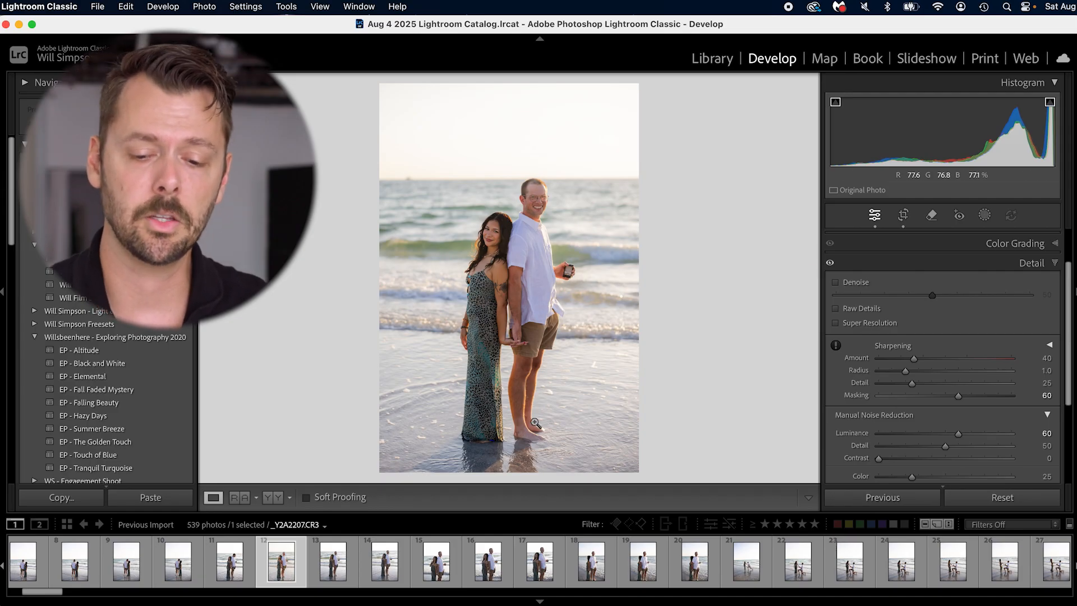
# - In the Calibration panel, drag Blue Primary Hue to -20 and Saturation to -15
pyautogui.click(214, 497)
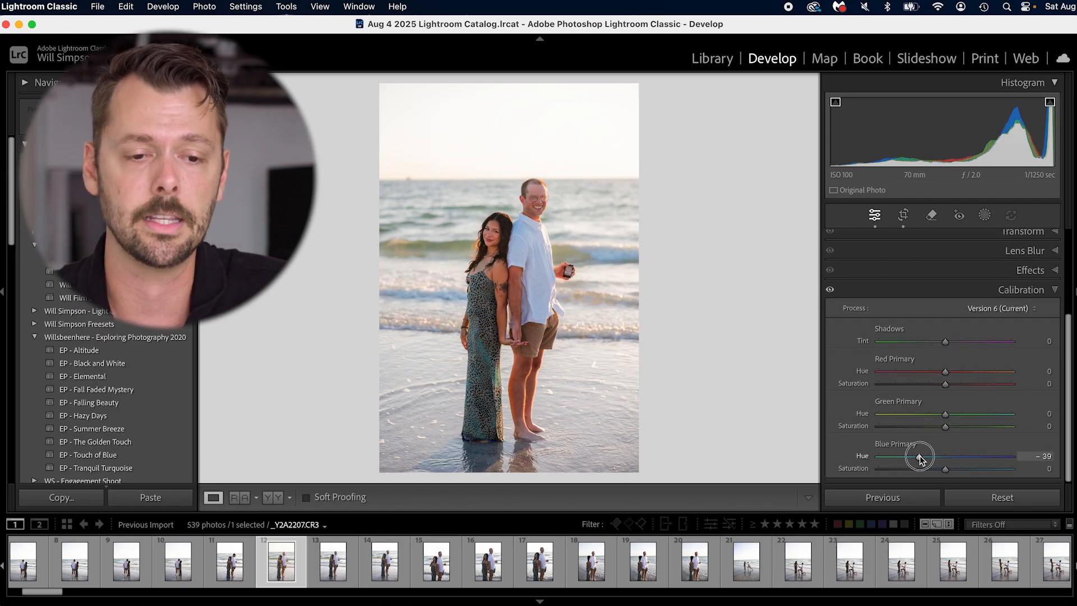
pyautogui.moveTo(920, 456); pyautogui.dragTo(932, 456)
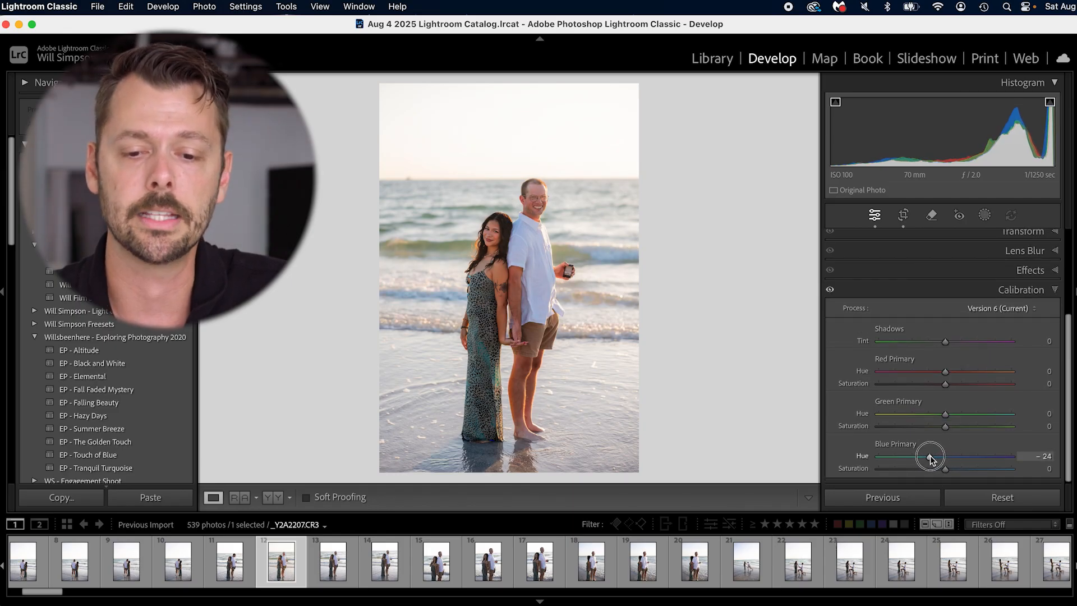
pyautogui.moveTo(945, 468); pyautogui.dragTo(936, 469)
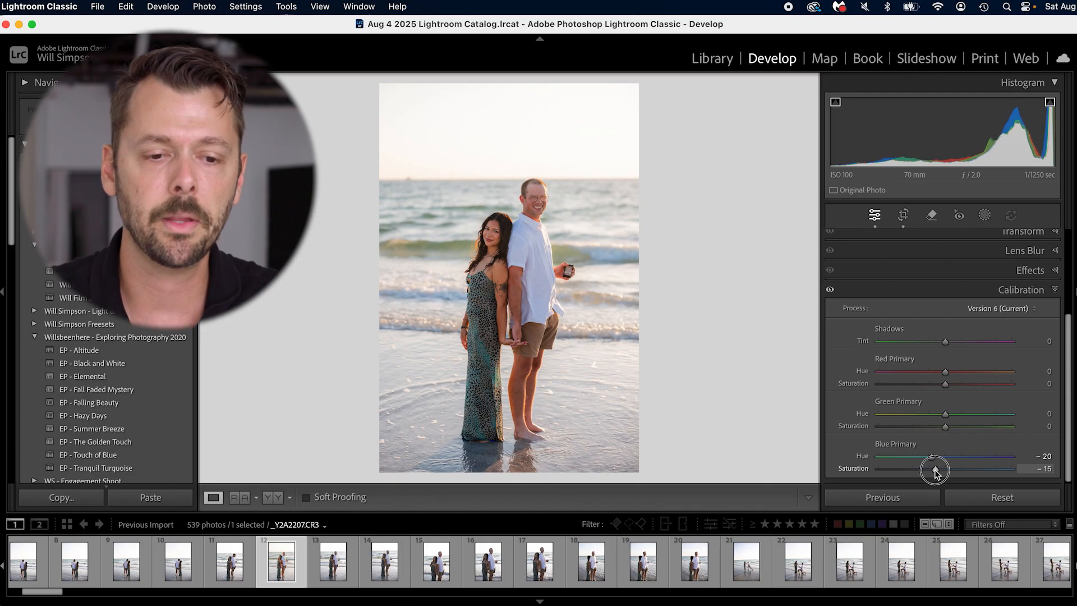
pyautogui.moveTo(935, 468); pyautogui.dragTo(936, 469)
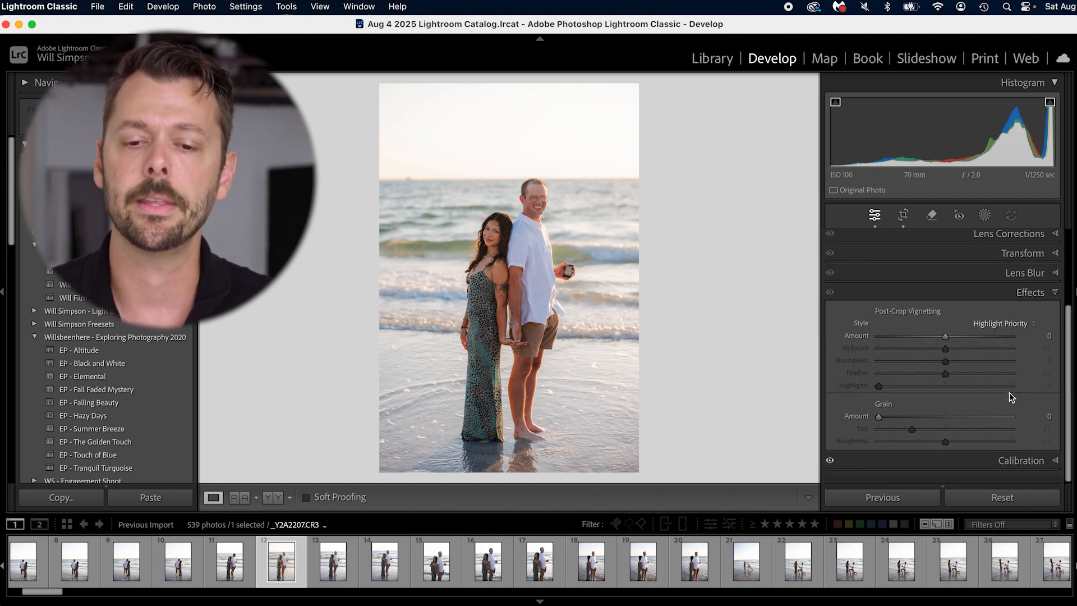
# - Apply a slight -6 post-crop vignette, expand Color Mixer, and bring up Masking options
pyautogui.moveTo(945, 336); pyautogui.dragTo(939, 345)
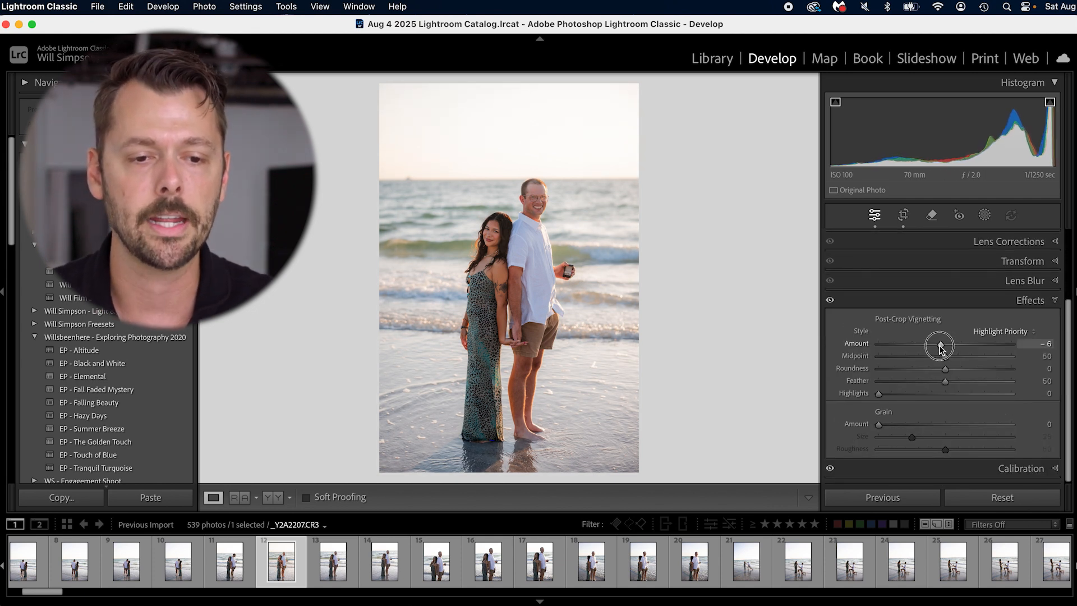
pyautogui.moveTo(941, 343); pyautogui.dragTo(925, 343)
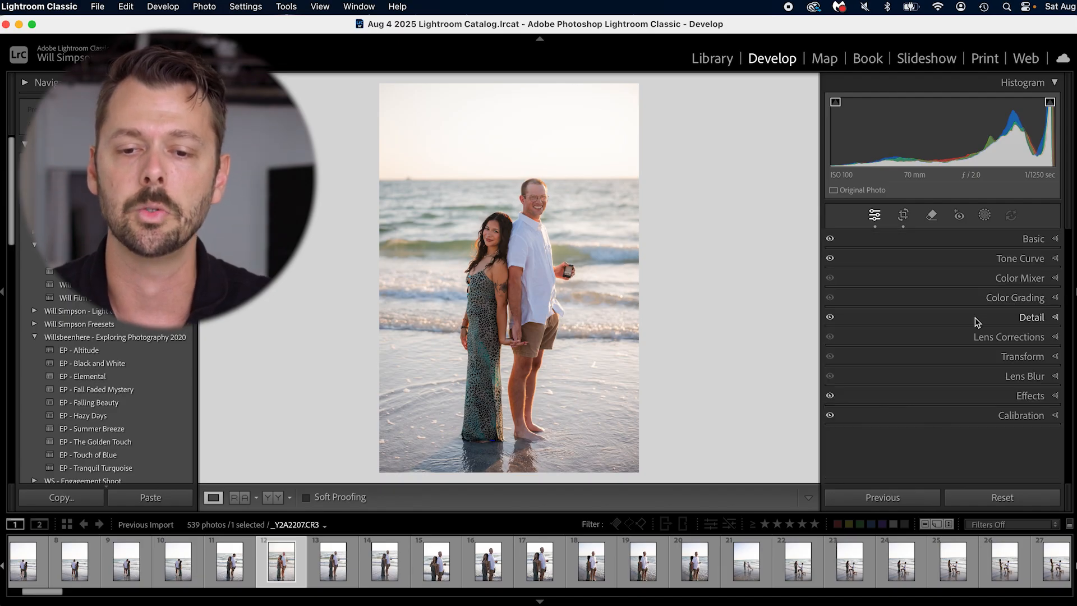
pyautogui.click(1022, 277)
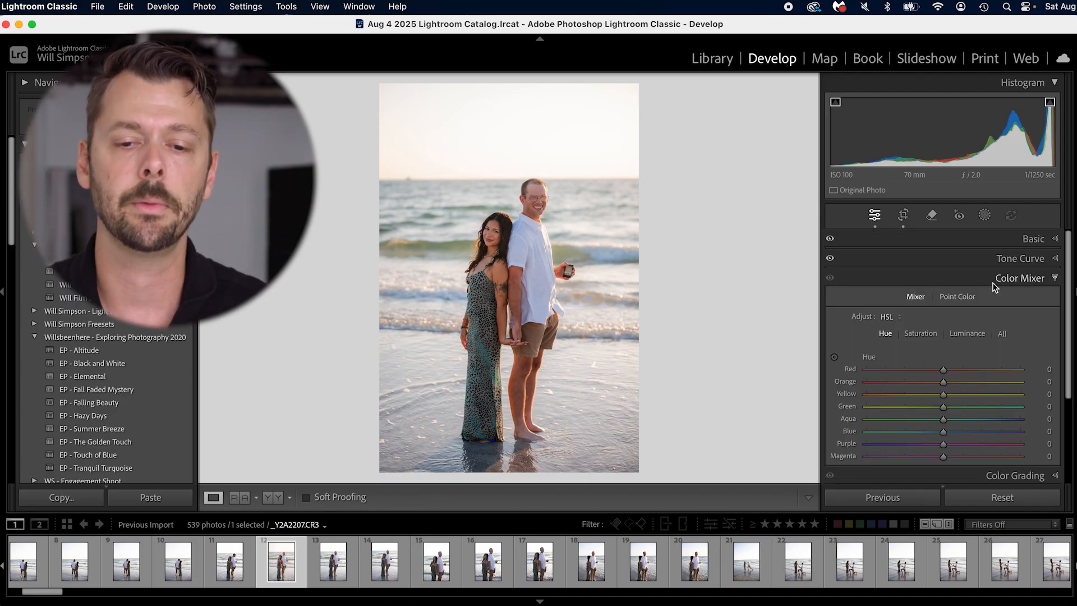
pyautogui.click(1033, 238)
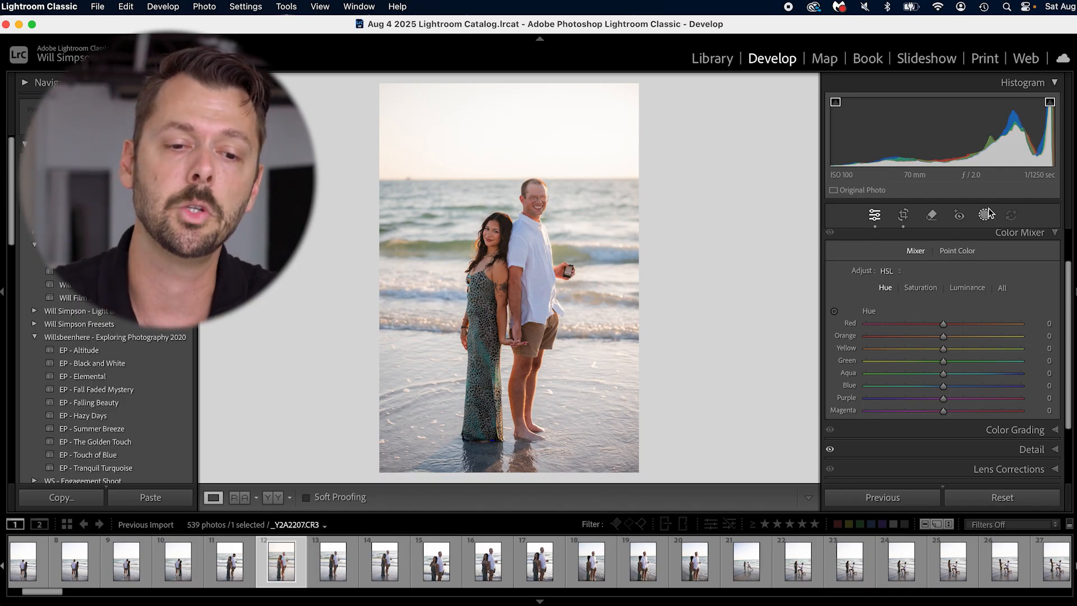
pyautogui.click(984, 215)
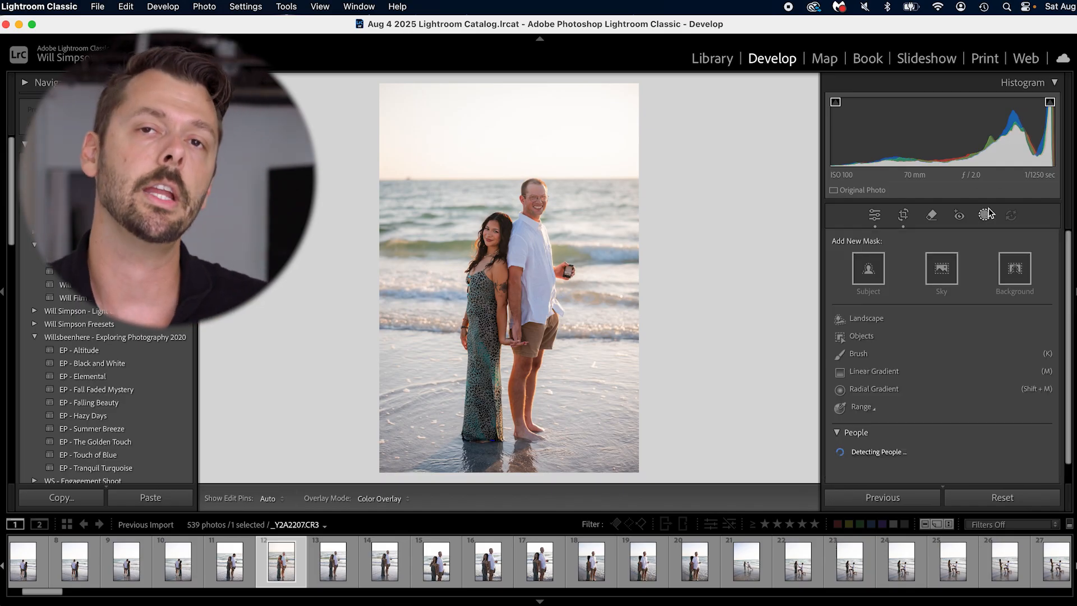
# - Mask the subject, add a radial gradient with Exposure +0.37 and Temp +15, then return to Edit
pyautogui.click(867, 268)
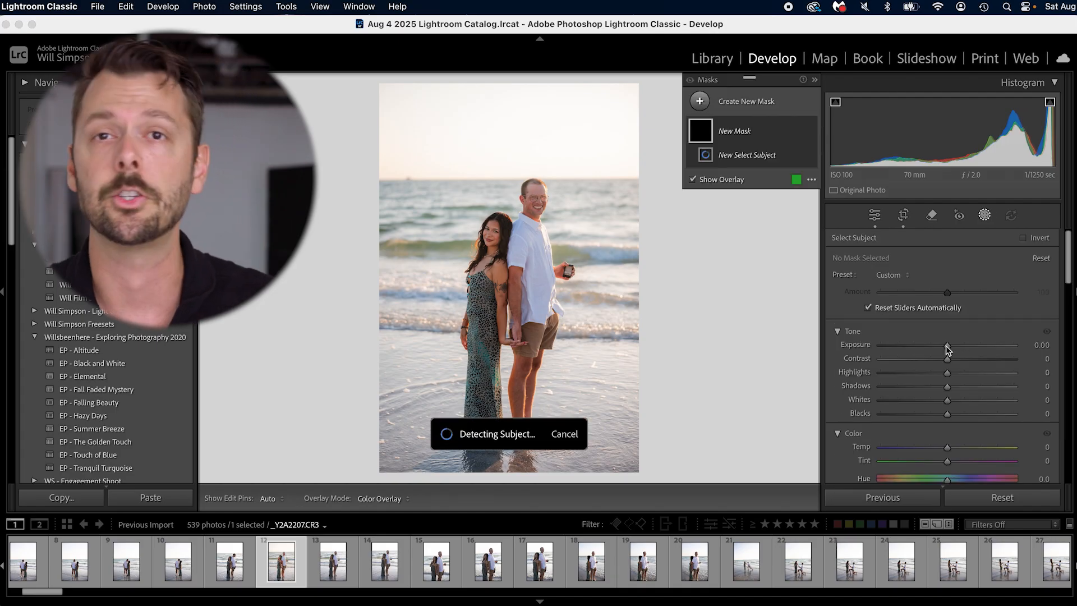
pyautogui.moveTo(946, 348); pyautogui.dragTo(953, 348)
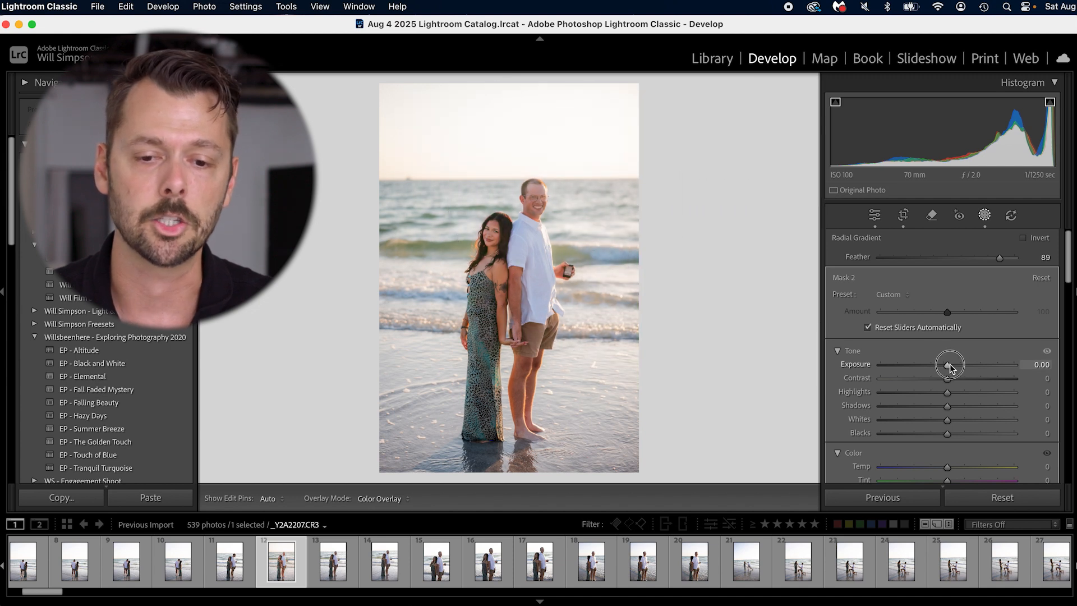
pyautogui.moveTo(949, 364); pyautogui.dragTo(953, 364)
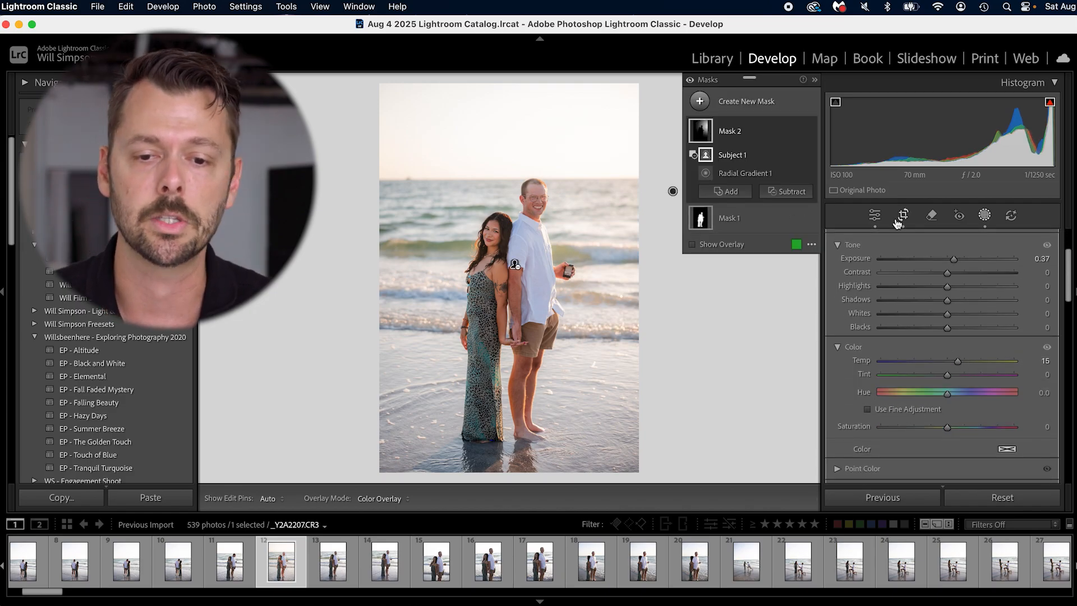
pyautogui.click(744, 172)
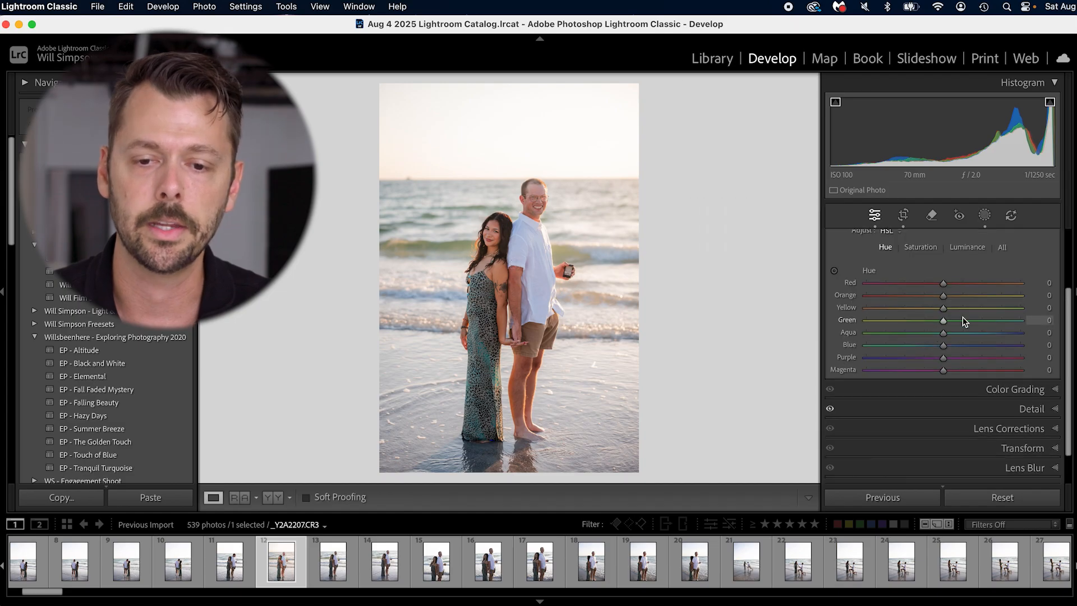
# - Drag Saturation in the Basic panel down to -9
pyautogui.click(874, 215)
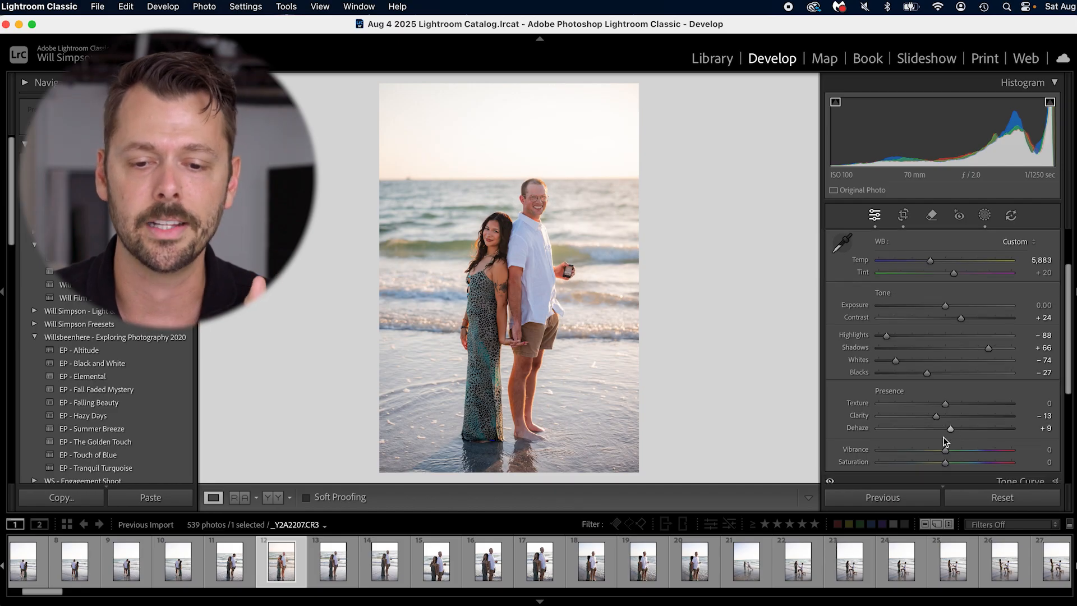
pyautogui.moveTo(946, 462); pyautogui.dragTo(937, 462)
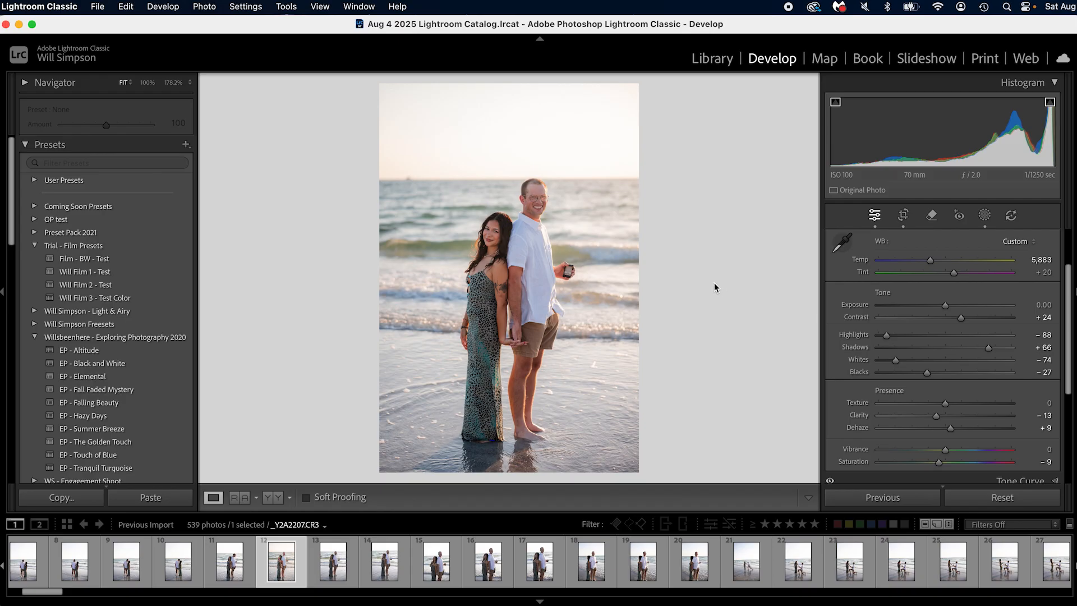
# - Open the Export One File dialog for the beach photo via Export > Export...
pyautogui.rightClick(508, 275)
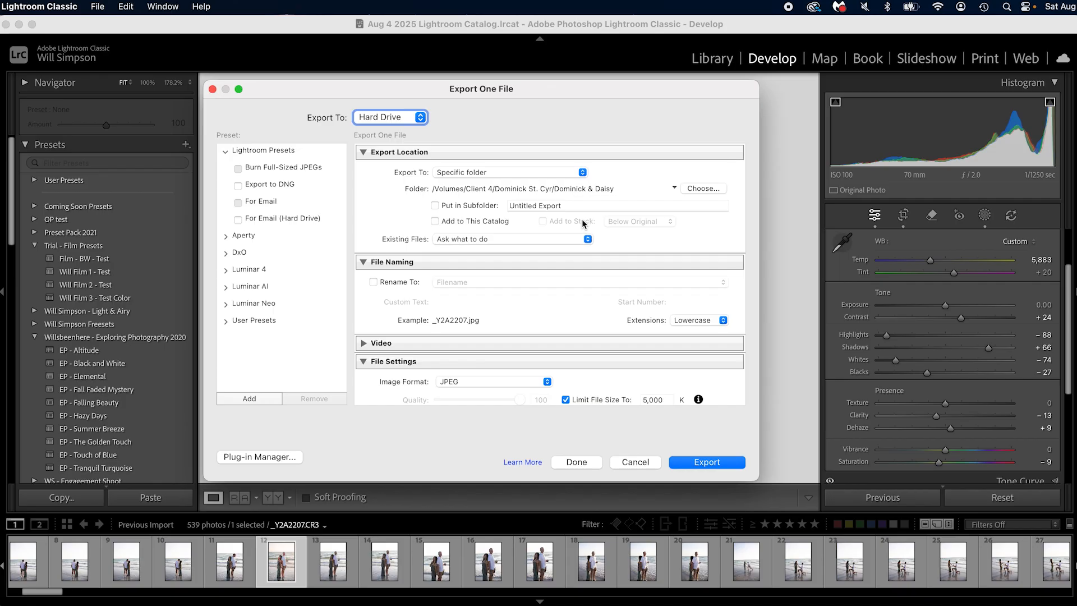
pyautogui.moveTo(587, 221)
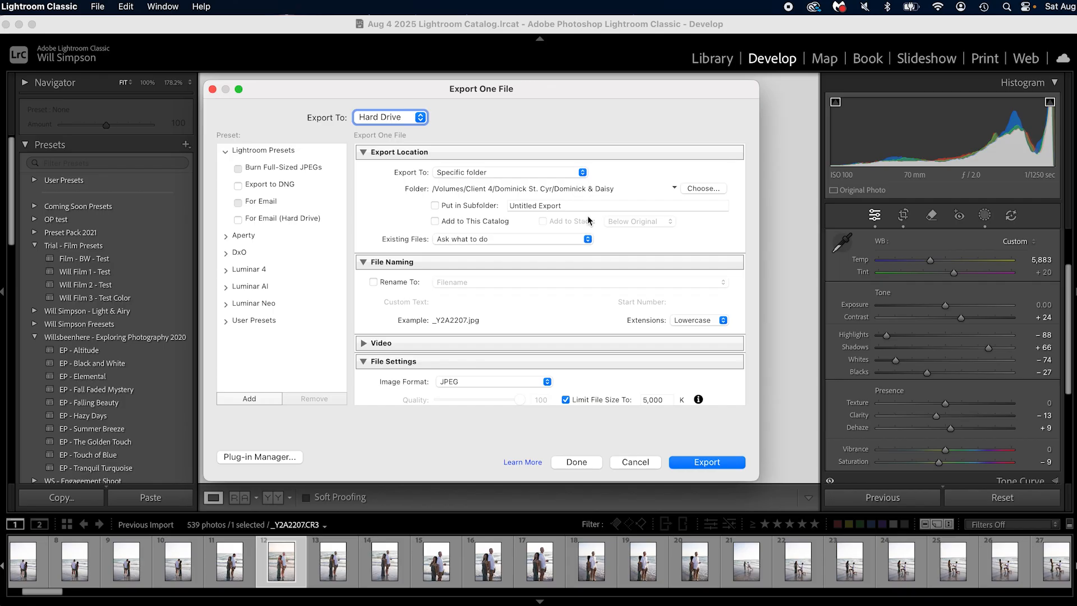
pyautogui.moveTo(515, 197)
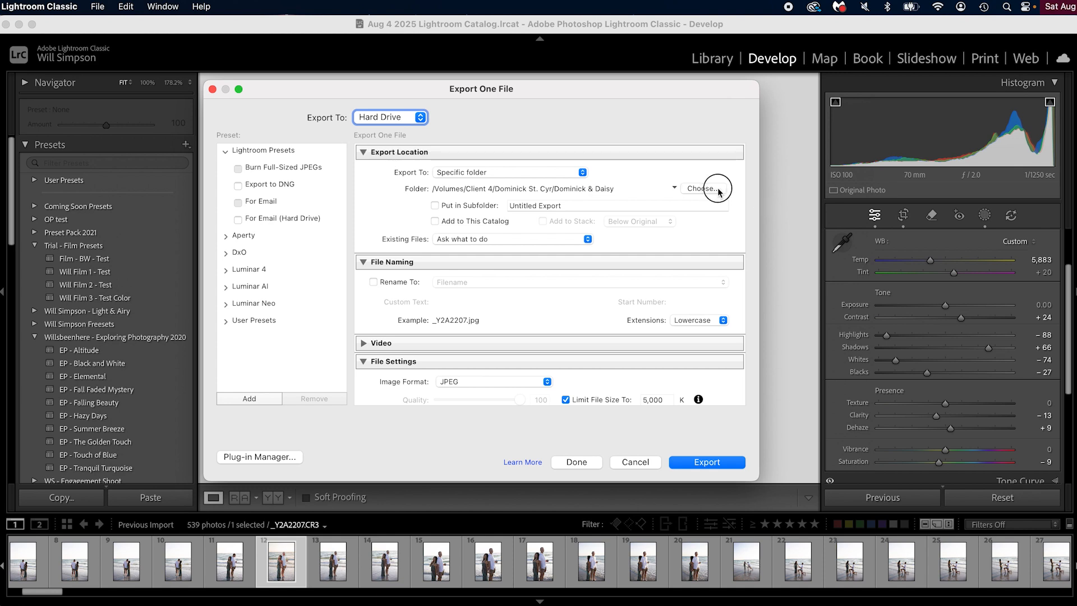
# - Choose Jim Baggott > Jim & Gina as the export destination folder
pyautogui.click(701, 189)
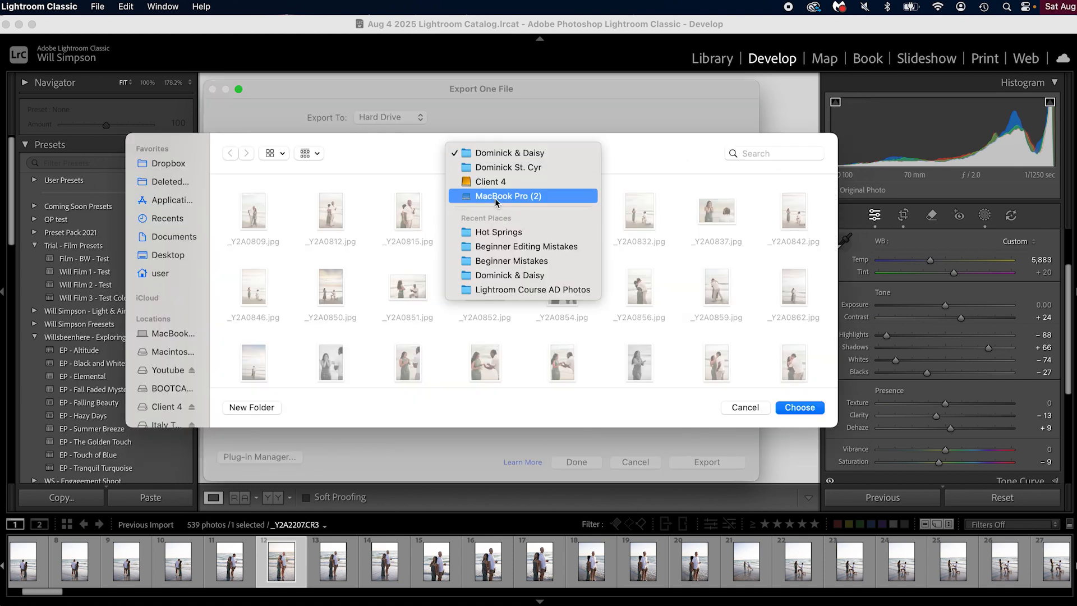
pyautogui.click(490, 181)
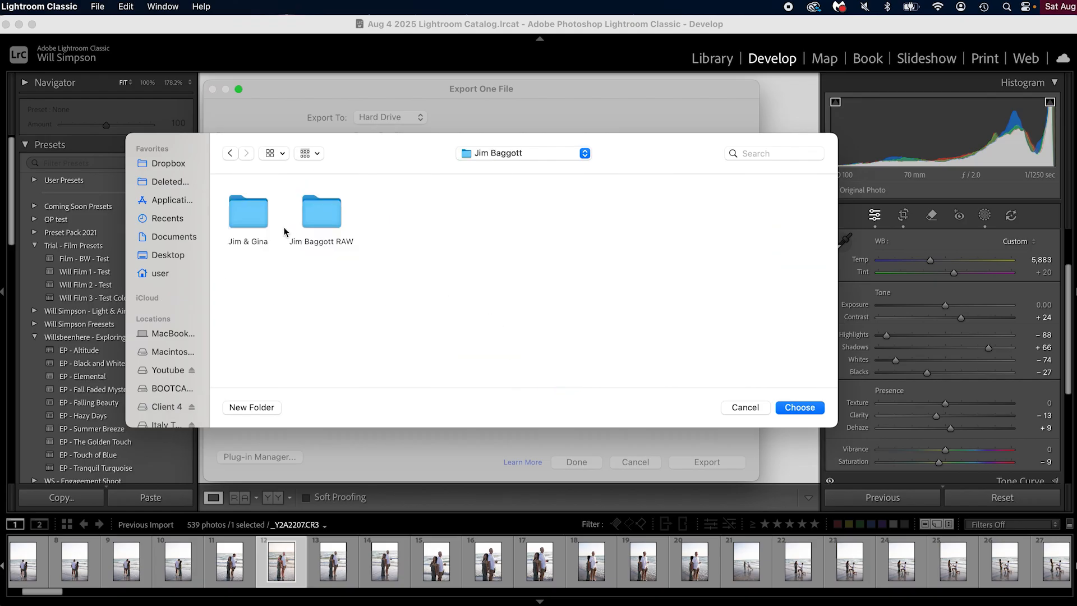
pyautogui.doubleClick(247, 211)
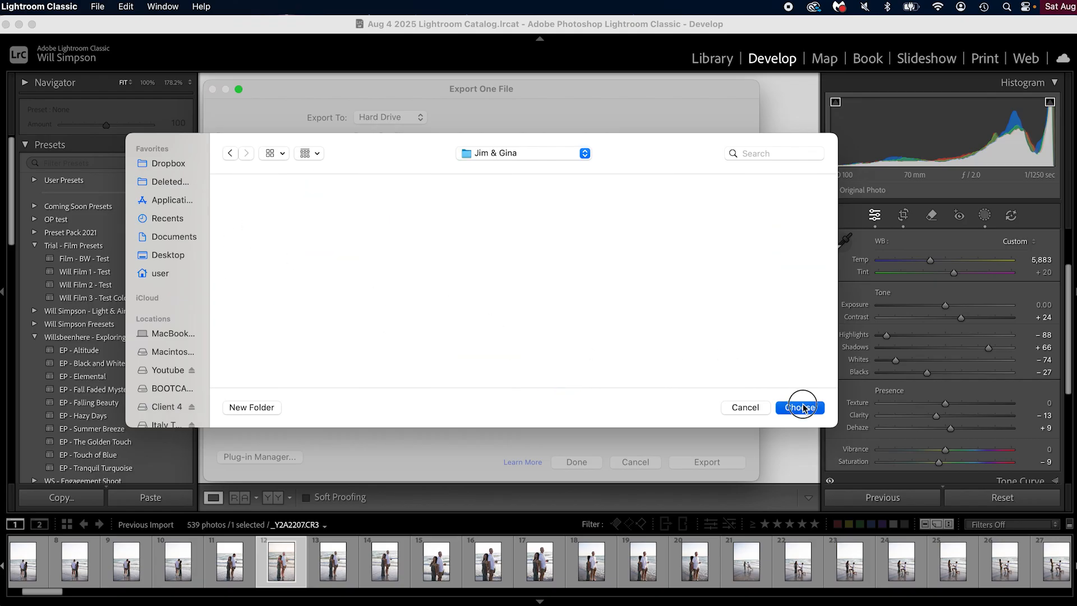
pyautogui.click(800, 407)
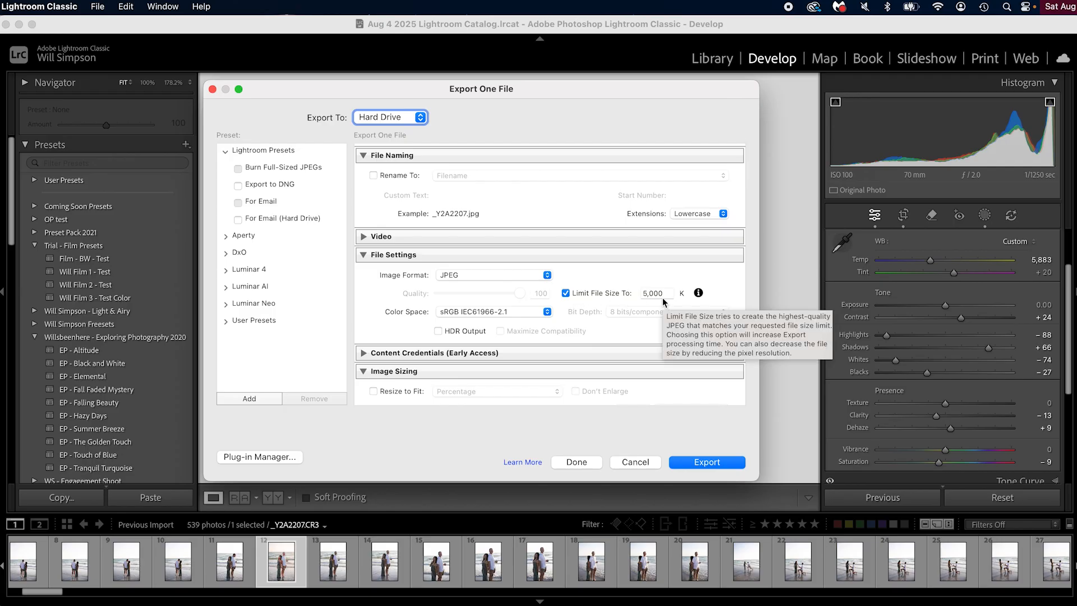
pyautogui.moveTo(661, 308)
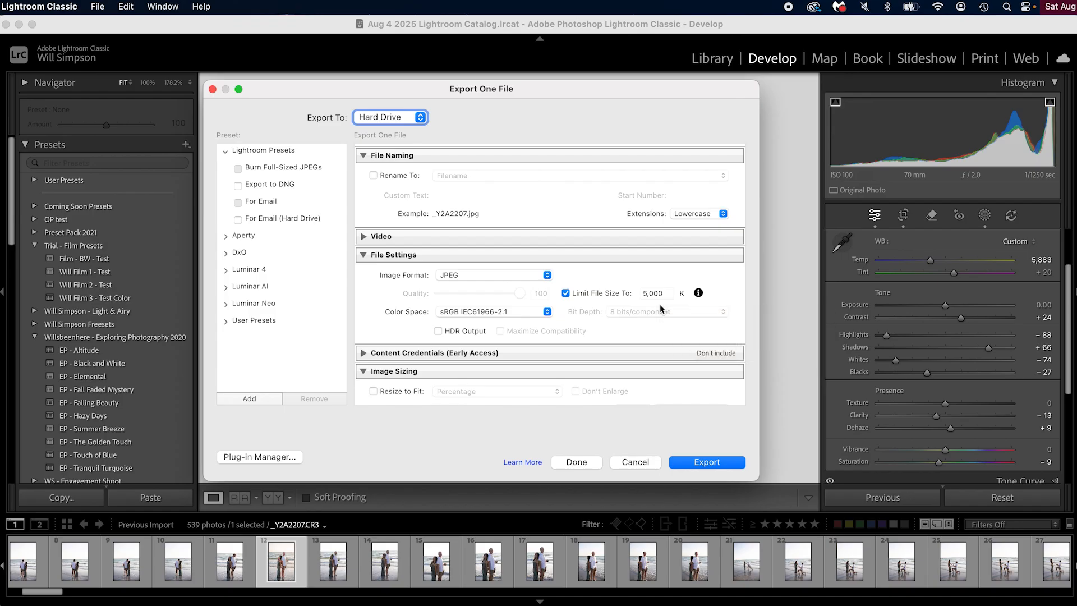
pyautogui.moveTo(594, 321)
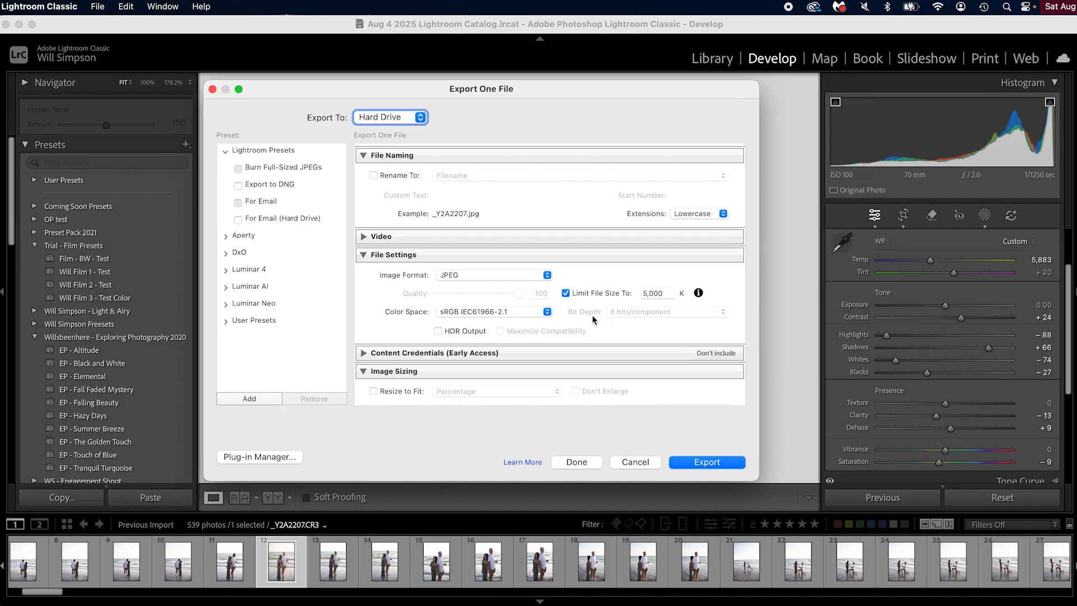
pyautogui.moveTo(718, 290)
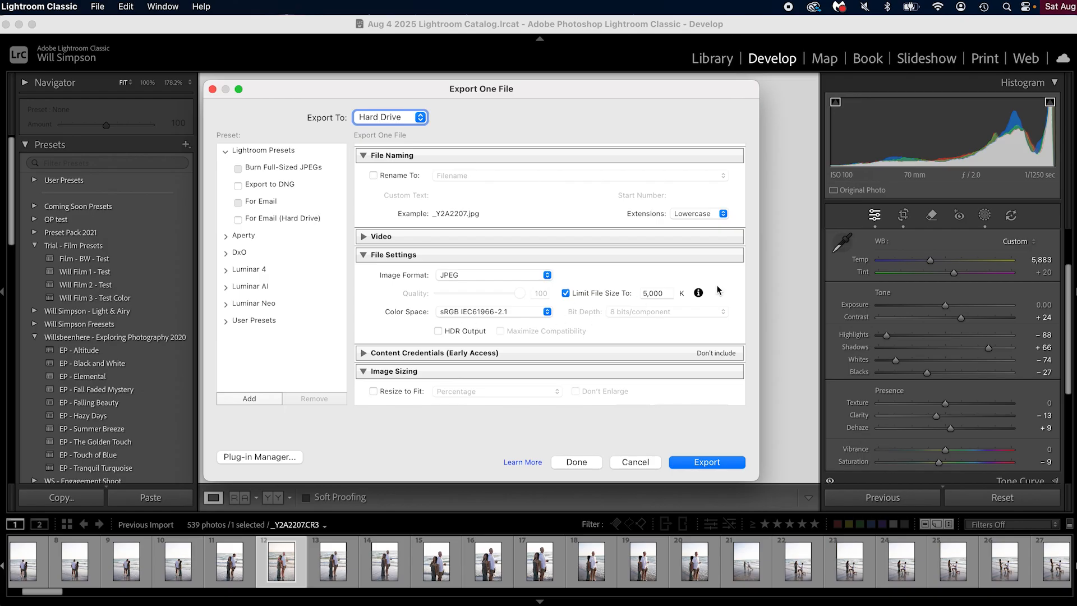
# - Export the photo at JPEG quality 100 with a 5,000 K file size limit
pyautogui.click(566, 293)
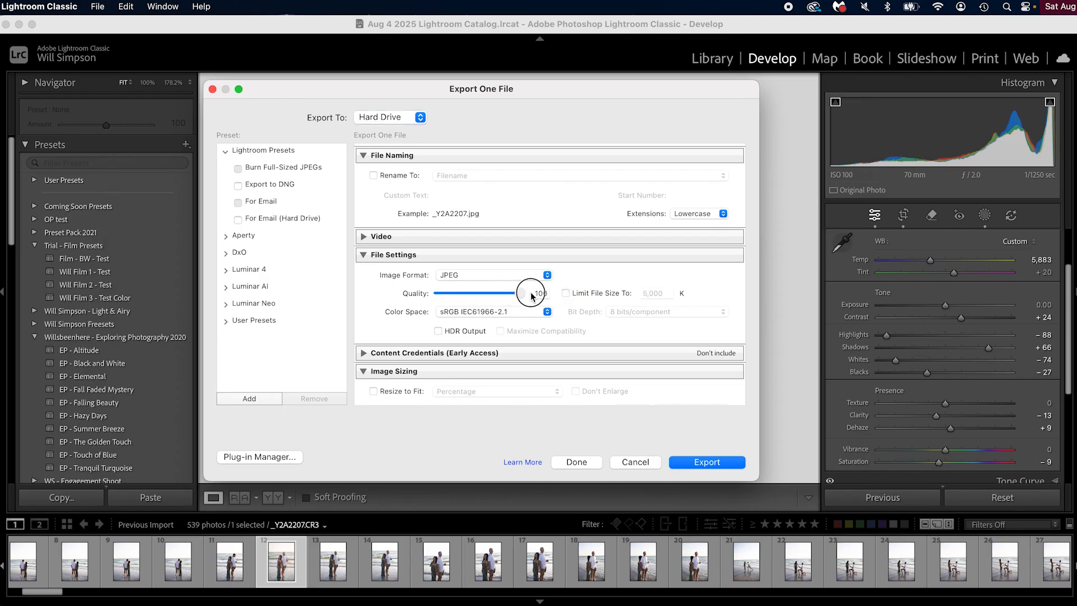
pyautogui.moveTo(529, 294); pyautogui.dragTo(520, 293)
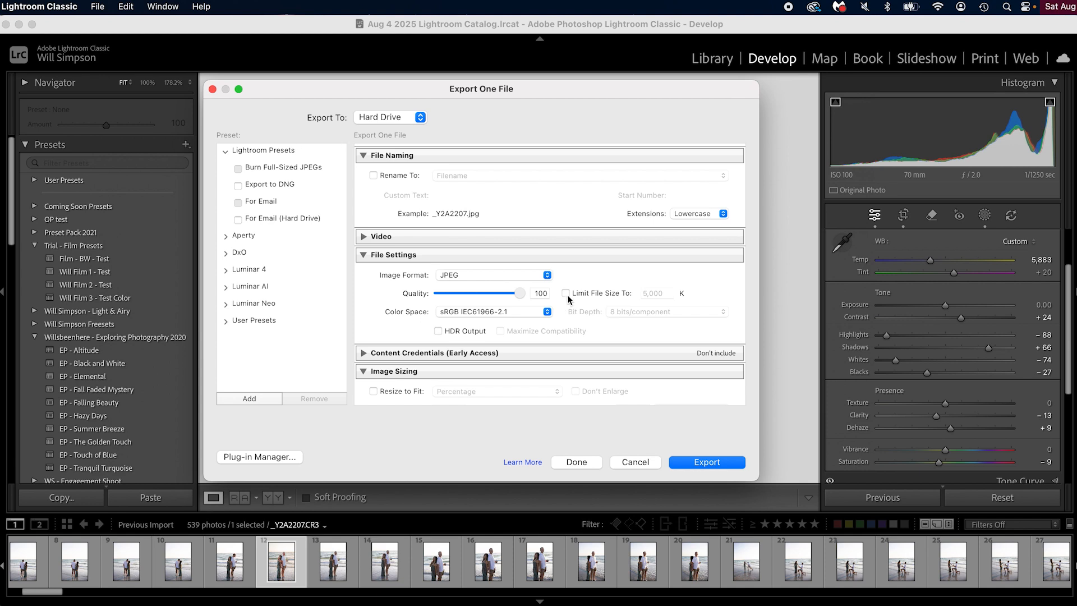
pyautogui.click(566, 293)
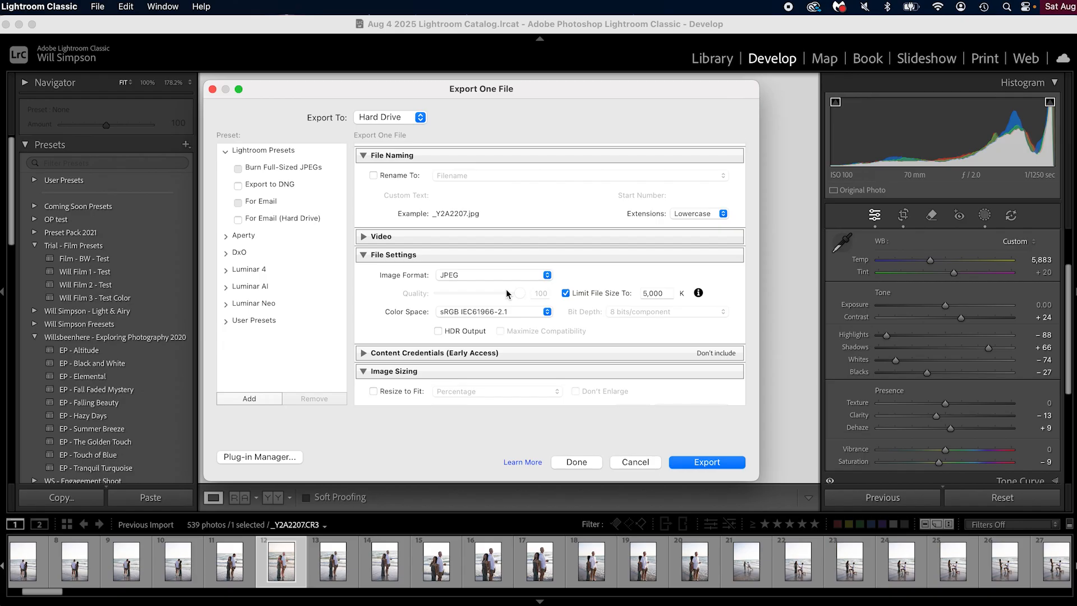
pyautogui.moveTo(580, 426)
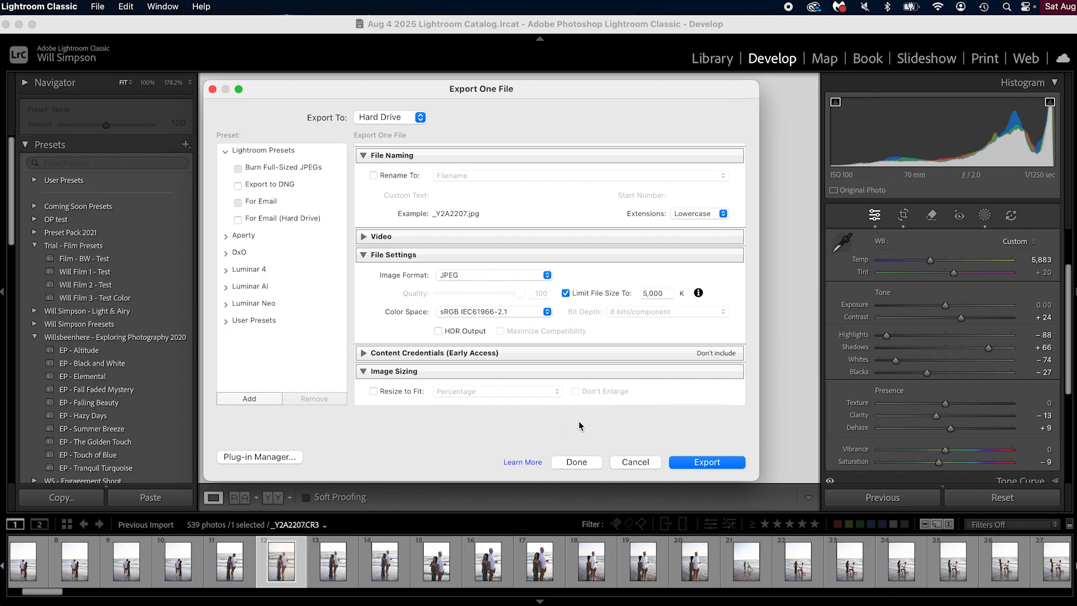
pyautogui.click(706, 461)
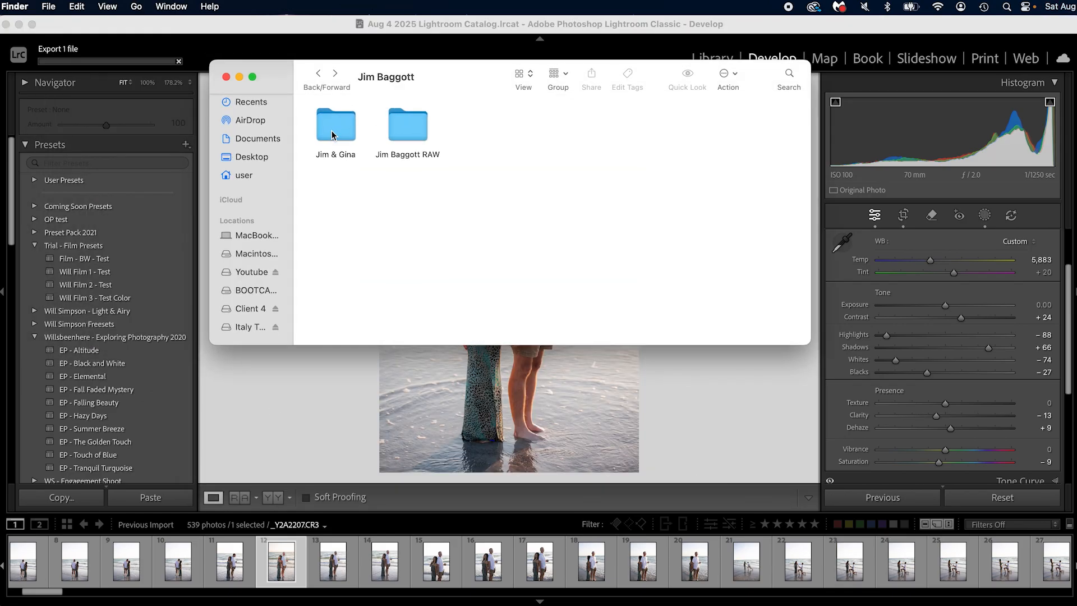
# - Open the Jim & Gina folder in Finder to find the exported _Y2A2207.jpg
pyautogui.doubleClick(336, 126)
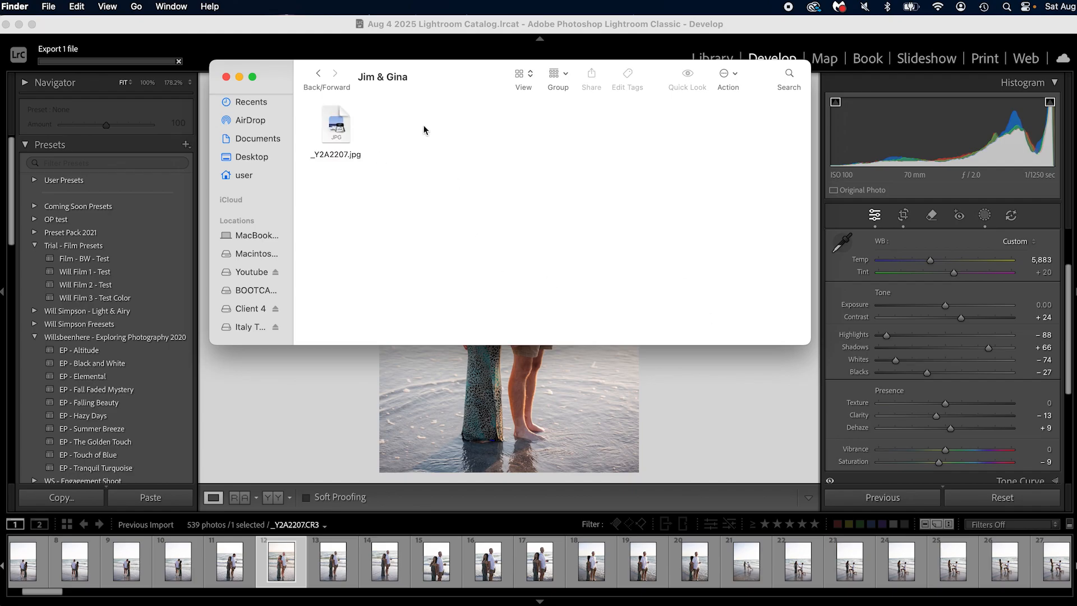